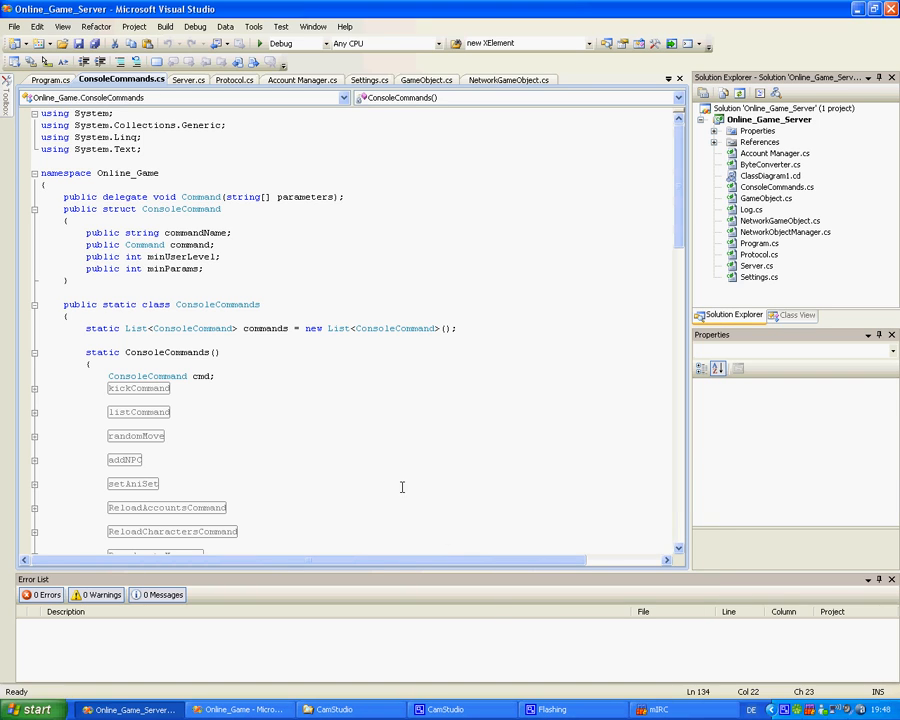
mouse_move(256, 431)
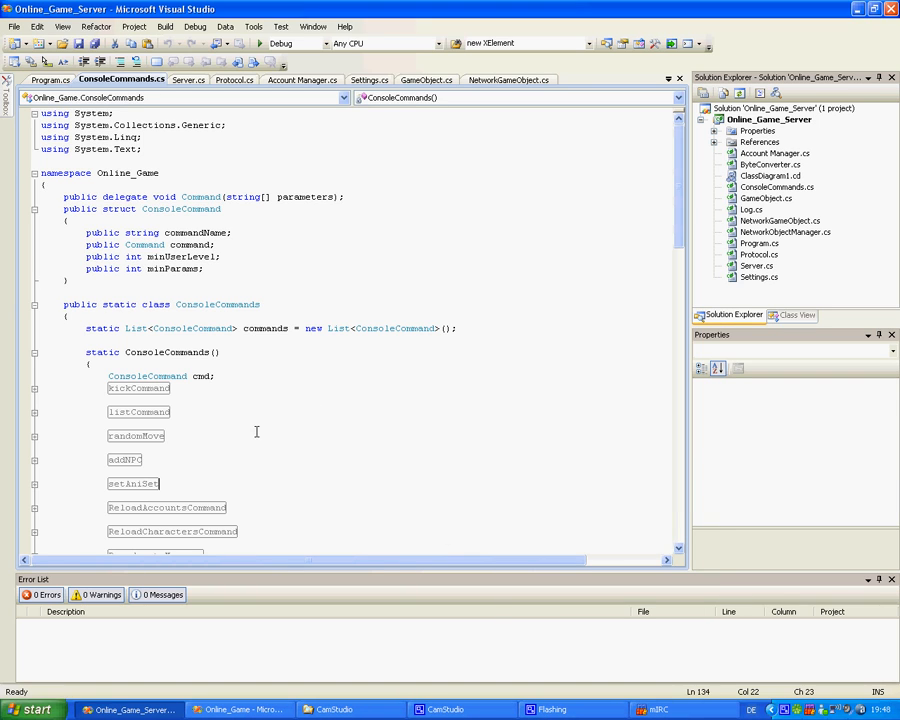
- Open the server's Program.cs and scroll down to its Main method and input loop
click(50, 80)
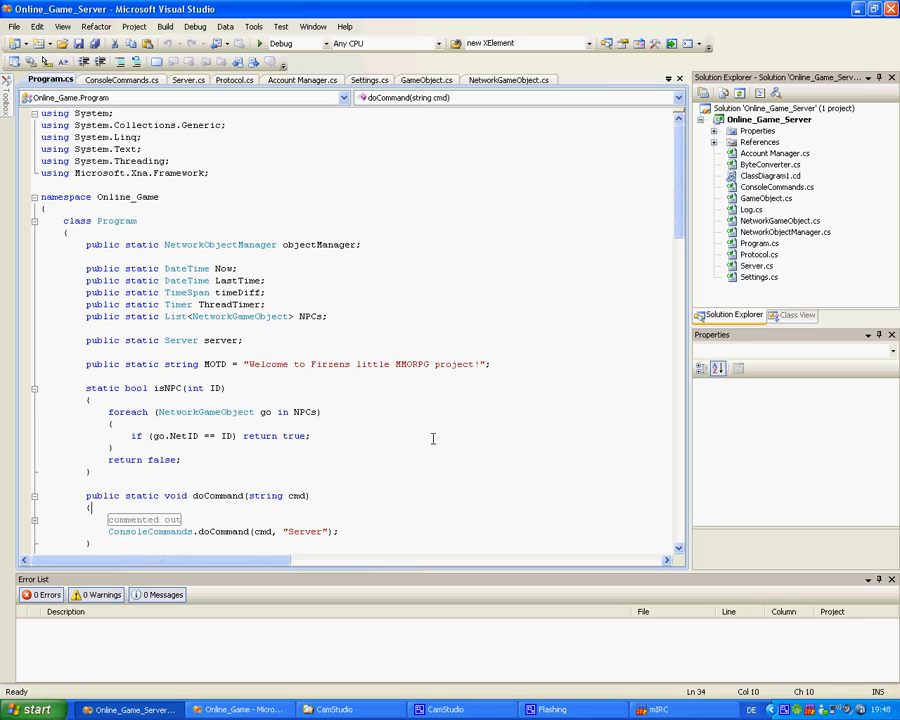
scroll(down, 3)
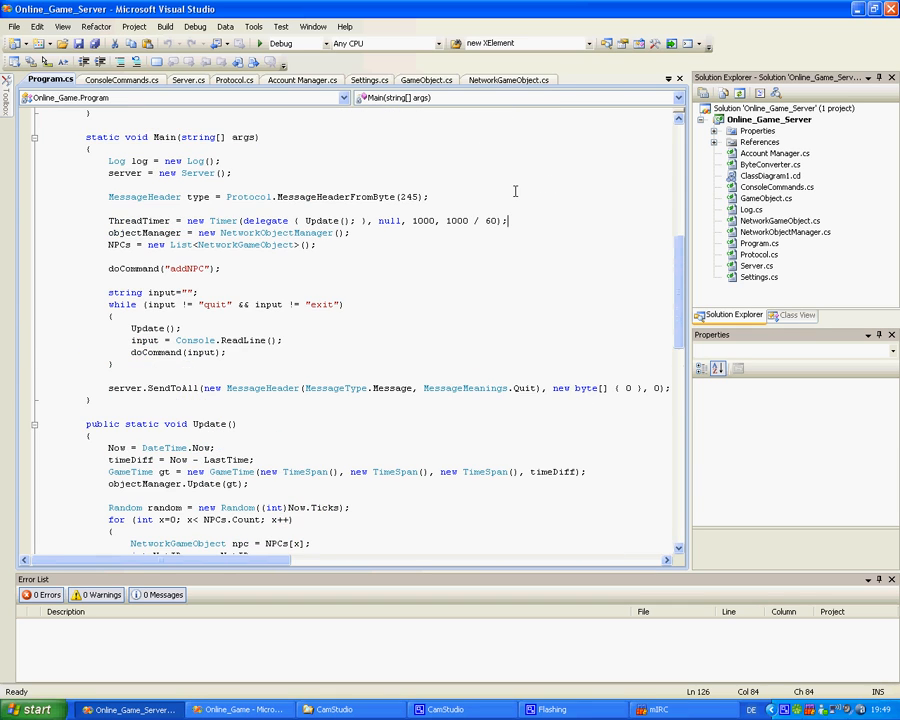
scroll(down, 3)
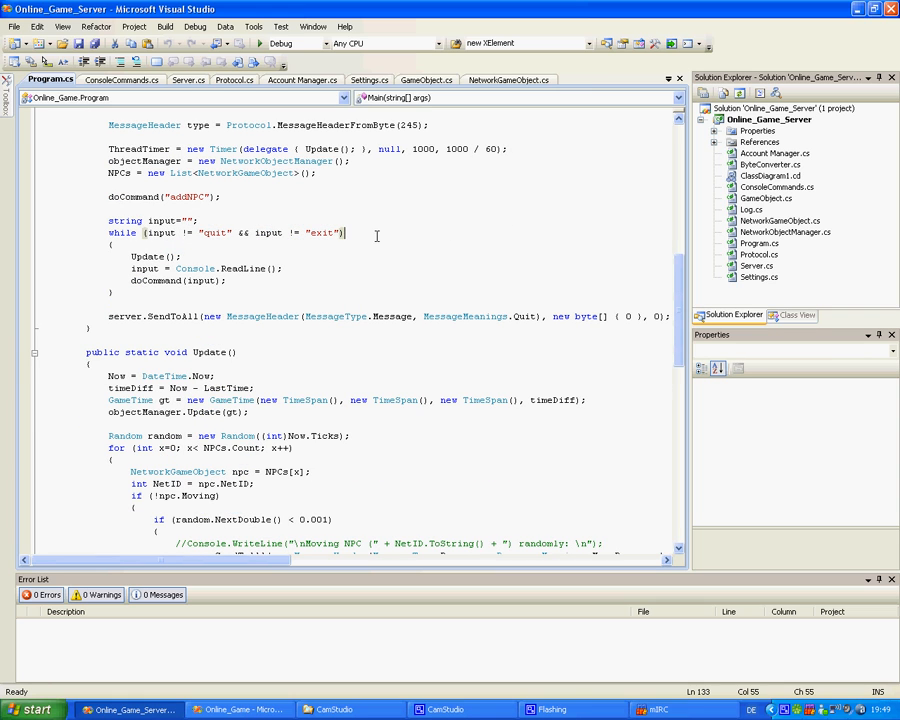
scroll(down, 3)
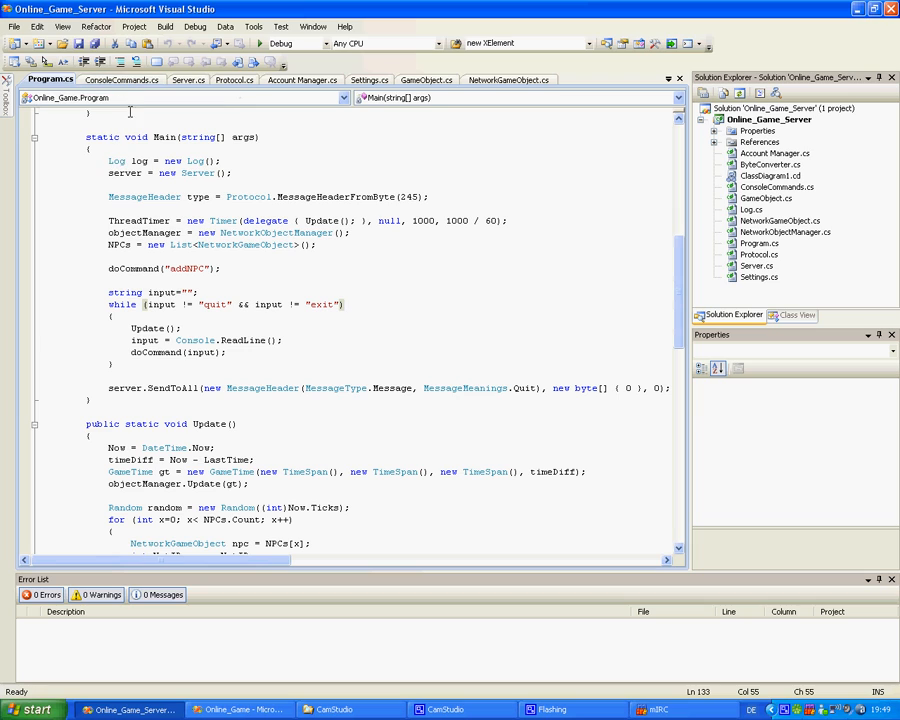
mouse_move(122, 80)
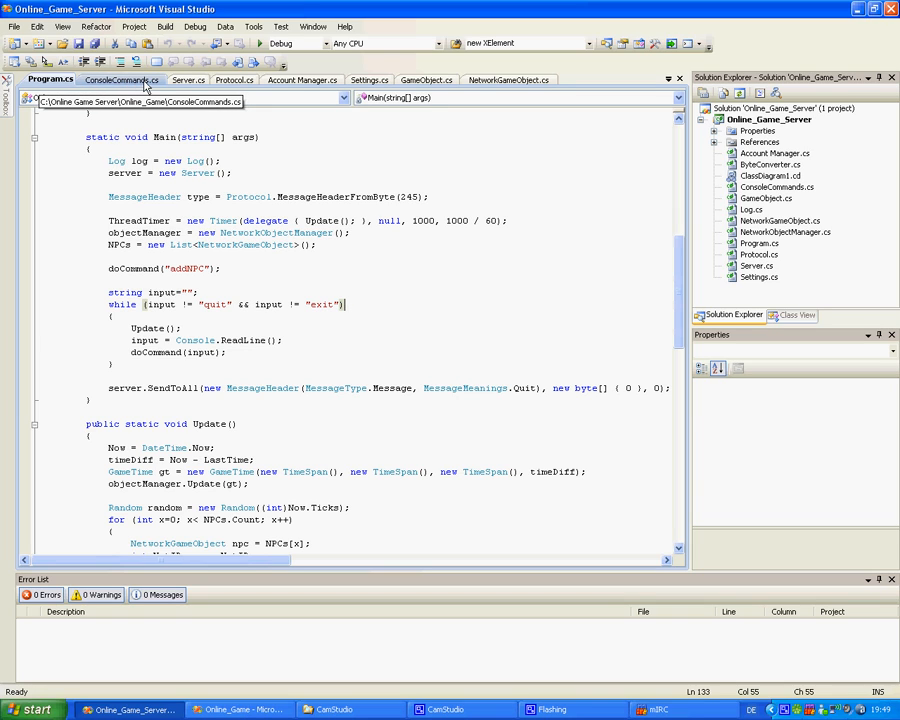
- Open Server.cs and scroll past the socket callbacks to ReactToMessage's message-type switch
click(188, 80)
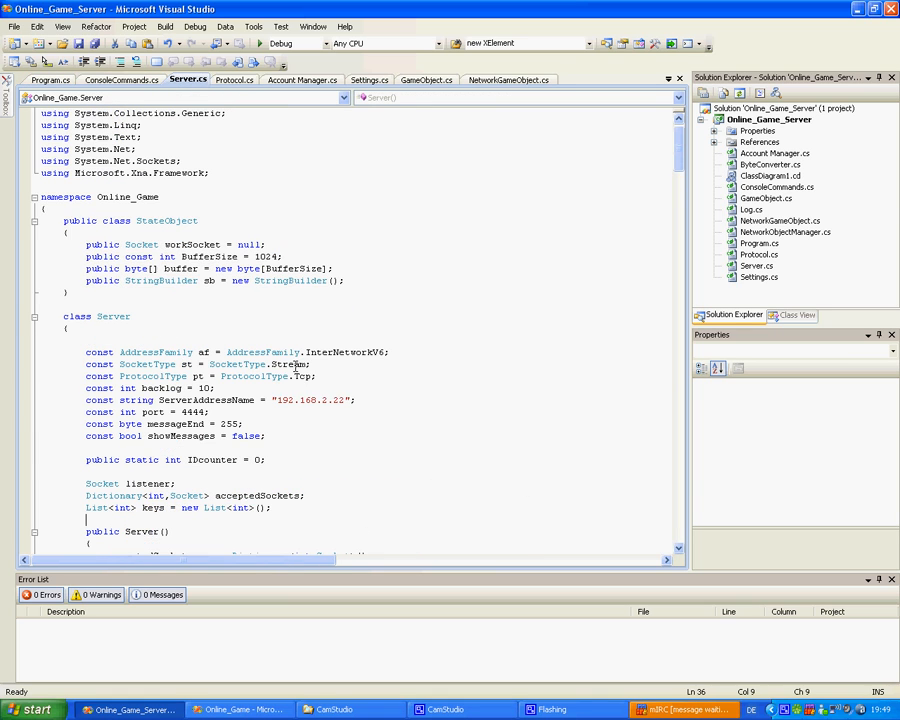
scroll(down, 3)
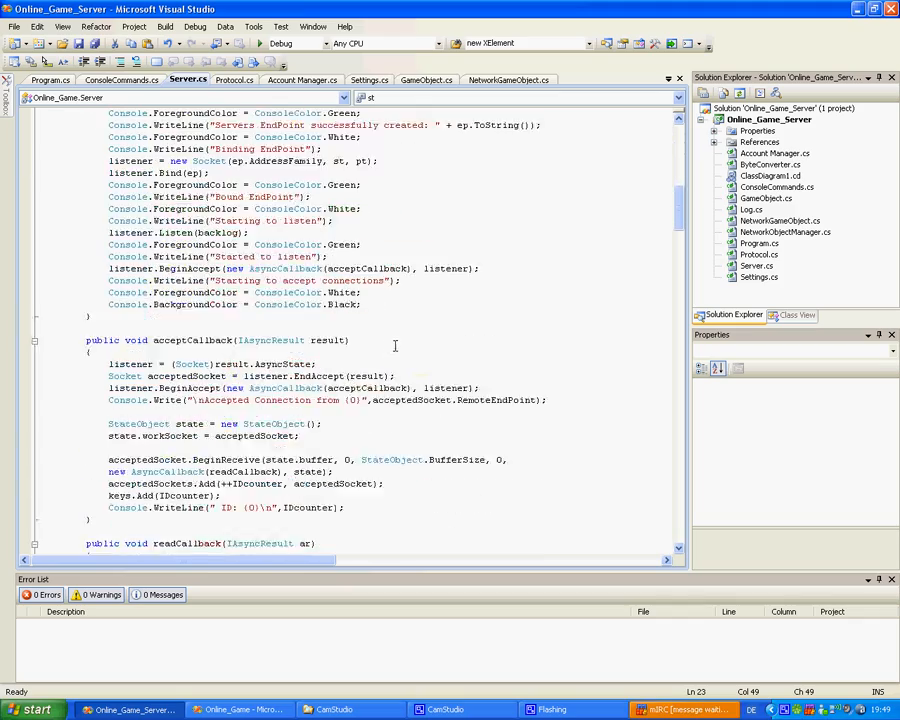
scroll(down, 3)
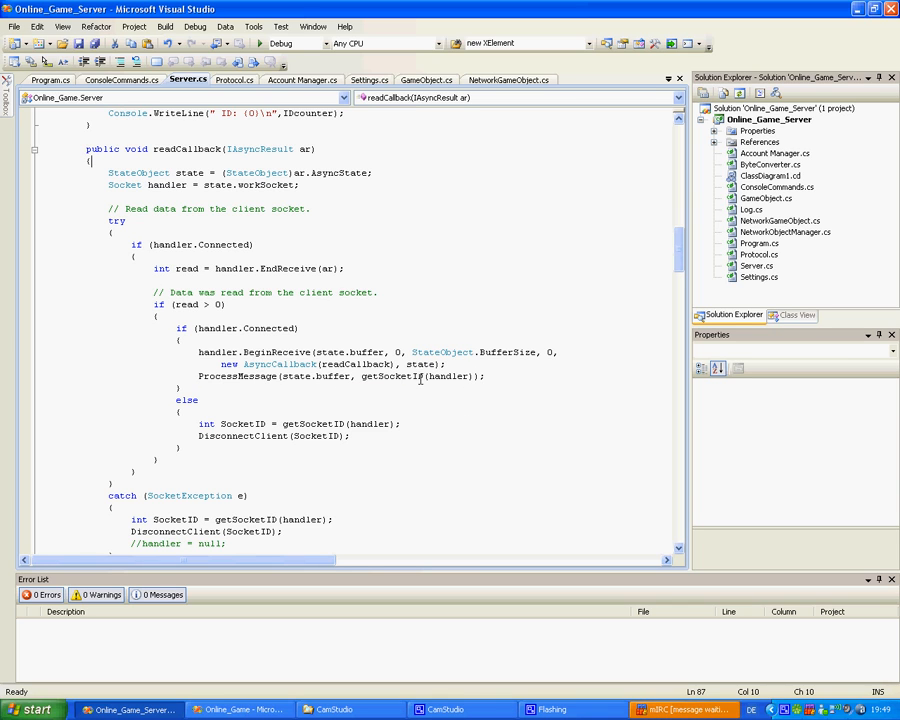
scroll(down, 3)
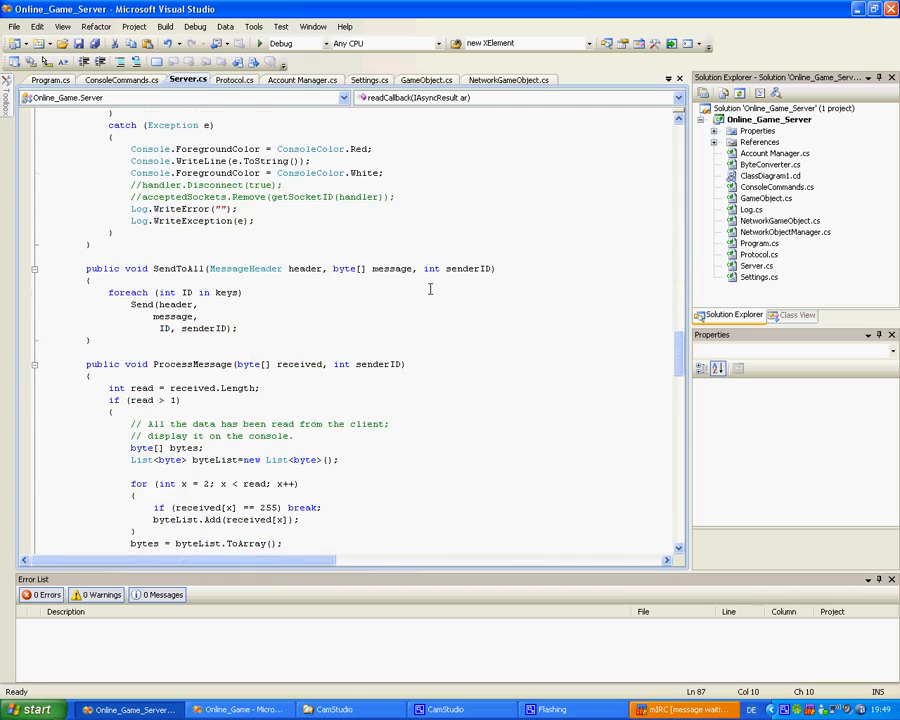
scroll(down, 3)
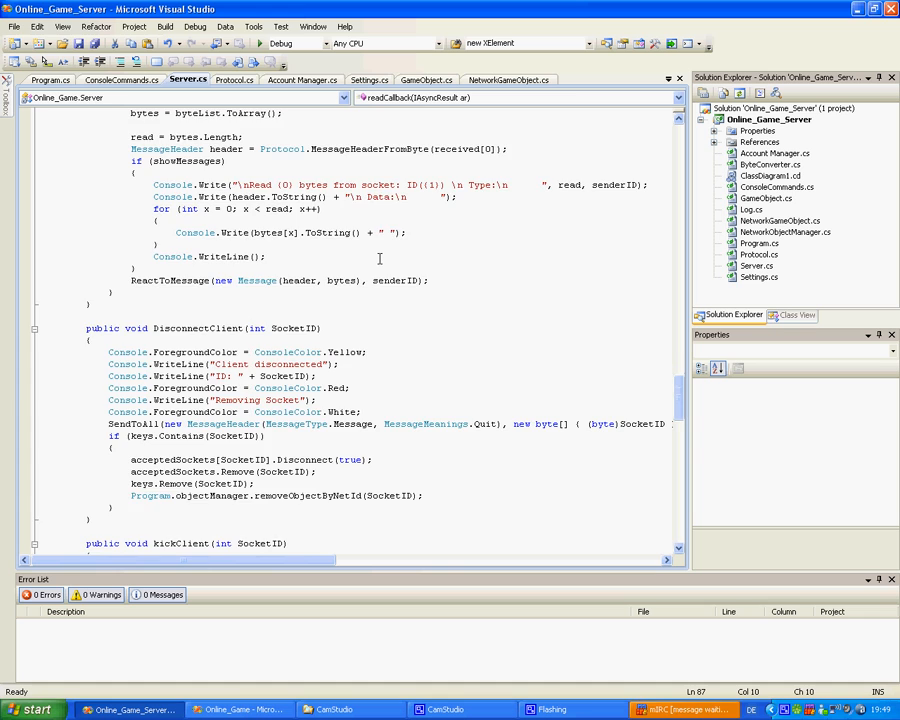
scroll(down, 3)
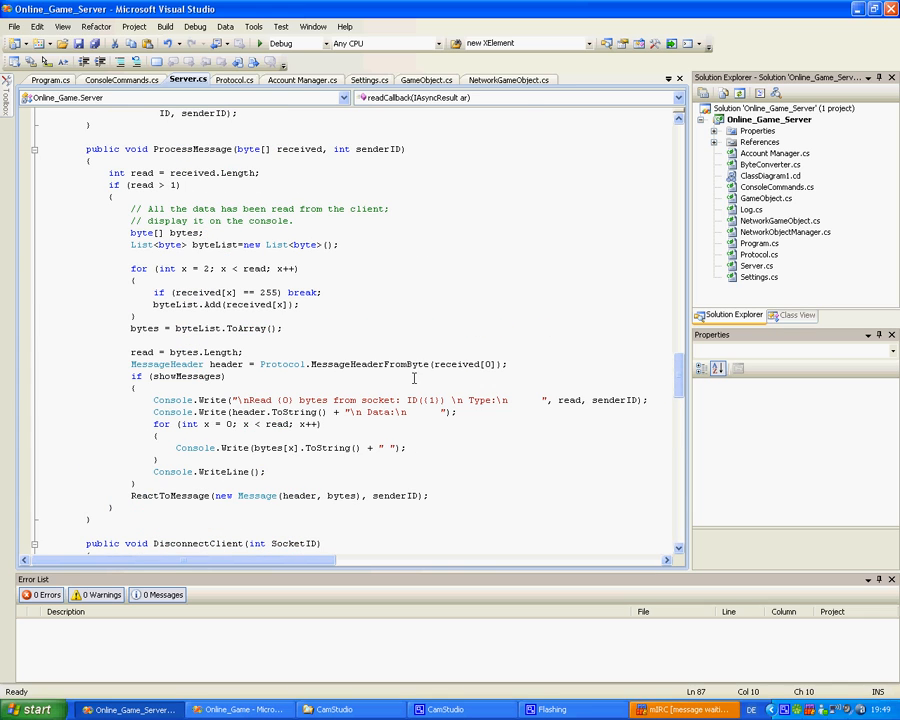
scroll(down, 3)
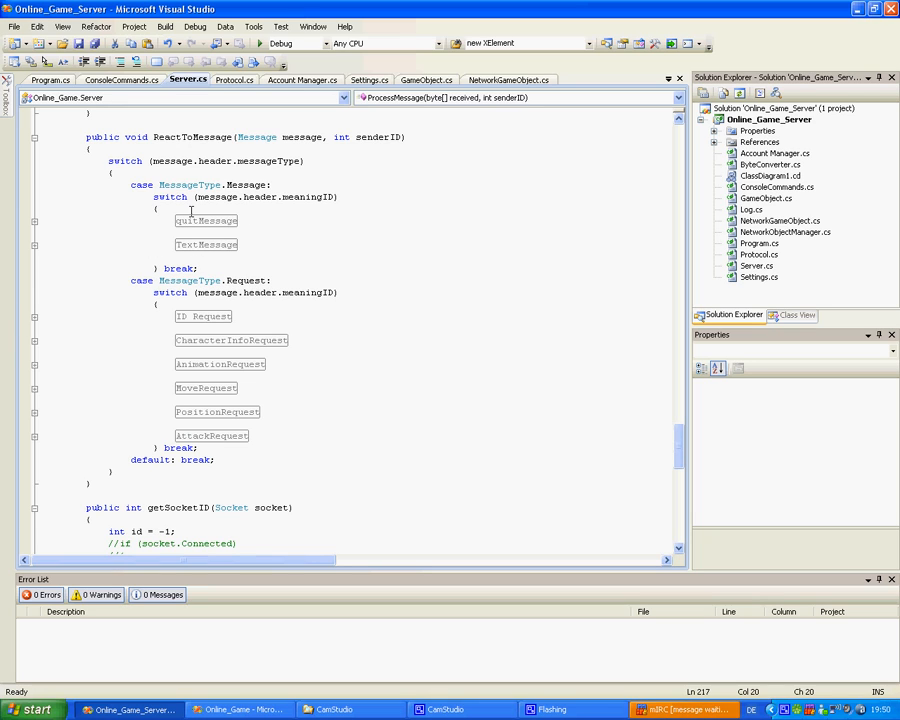
mouse_move(289, 250)
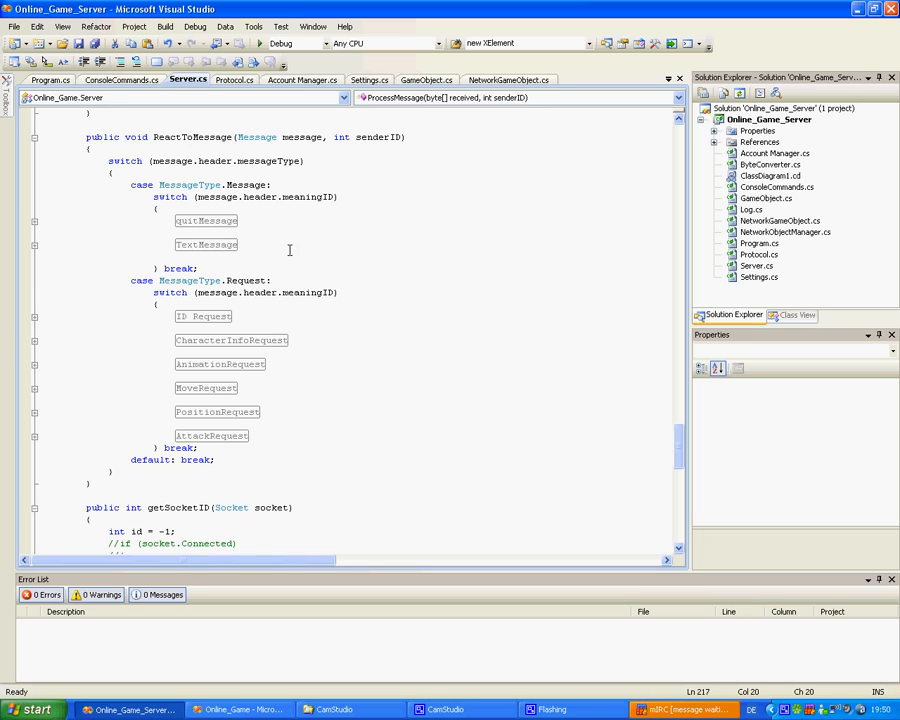
mouse_move(294, 357)
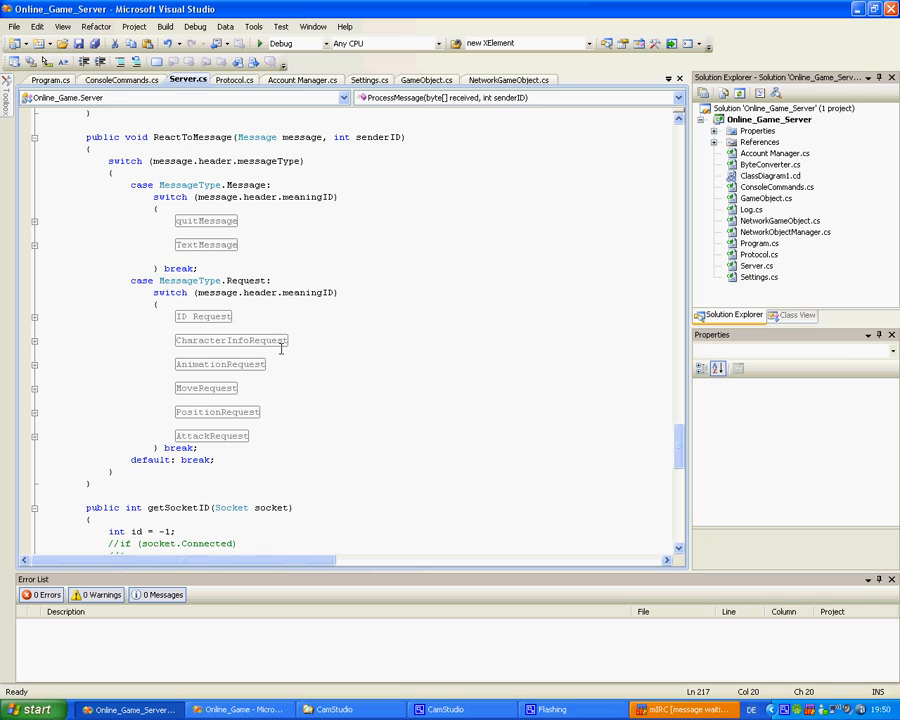
mouse_move(263, 364)
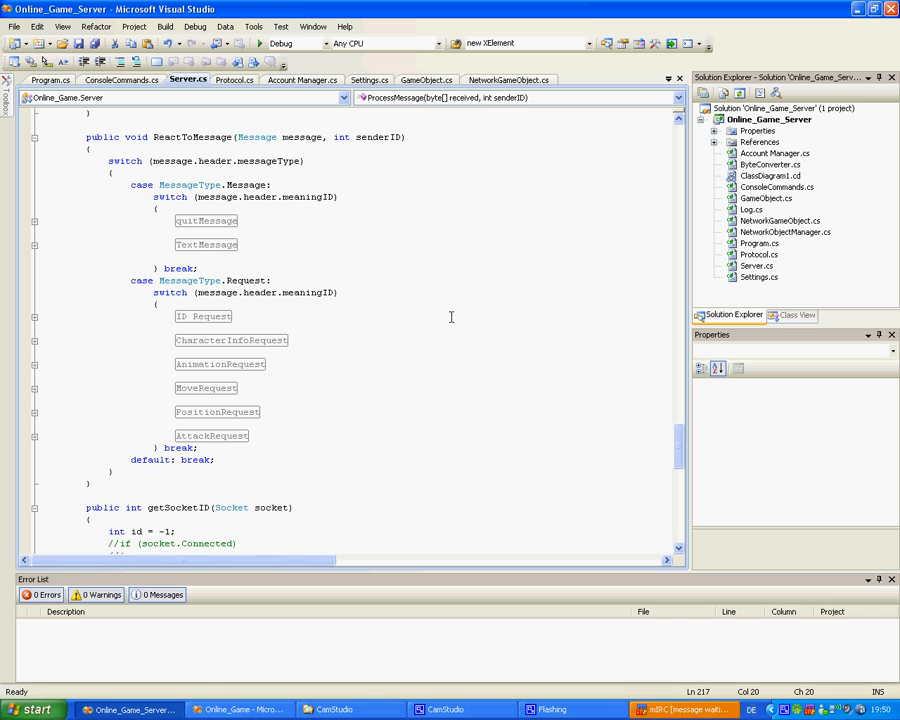
click(234, 80)
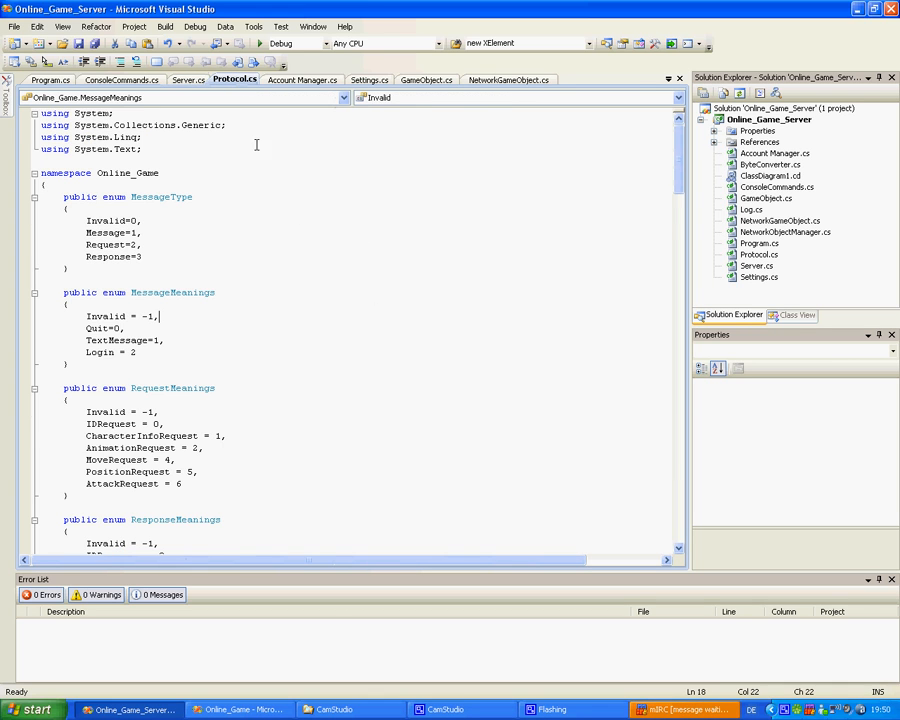
scroll(down, 3)
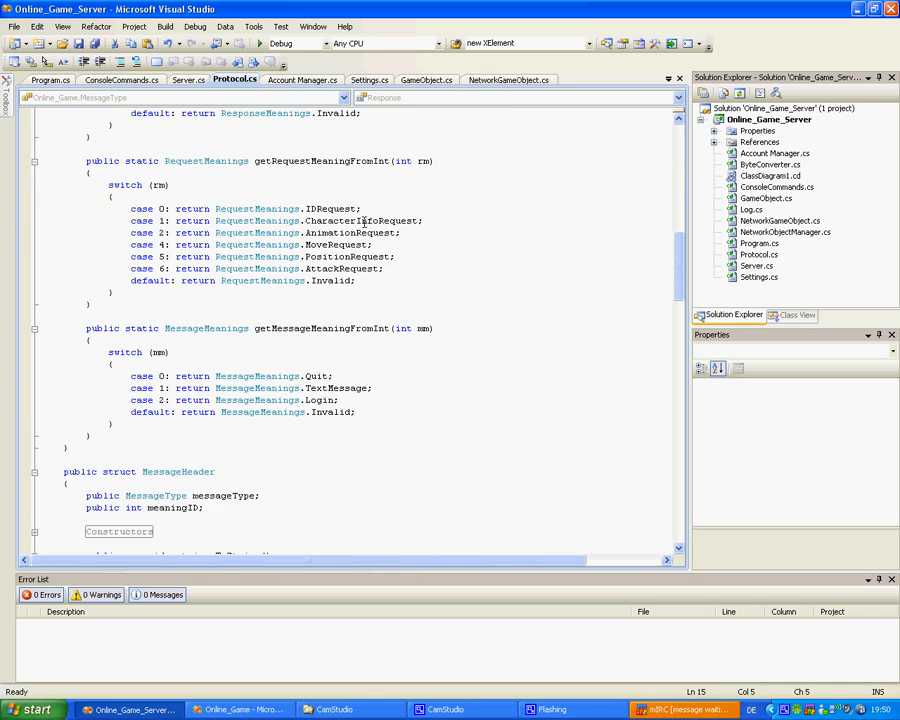
scroll(down, 3)
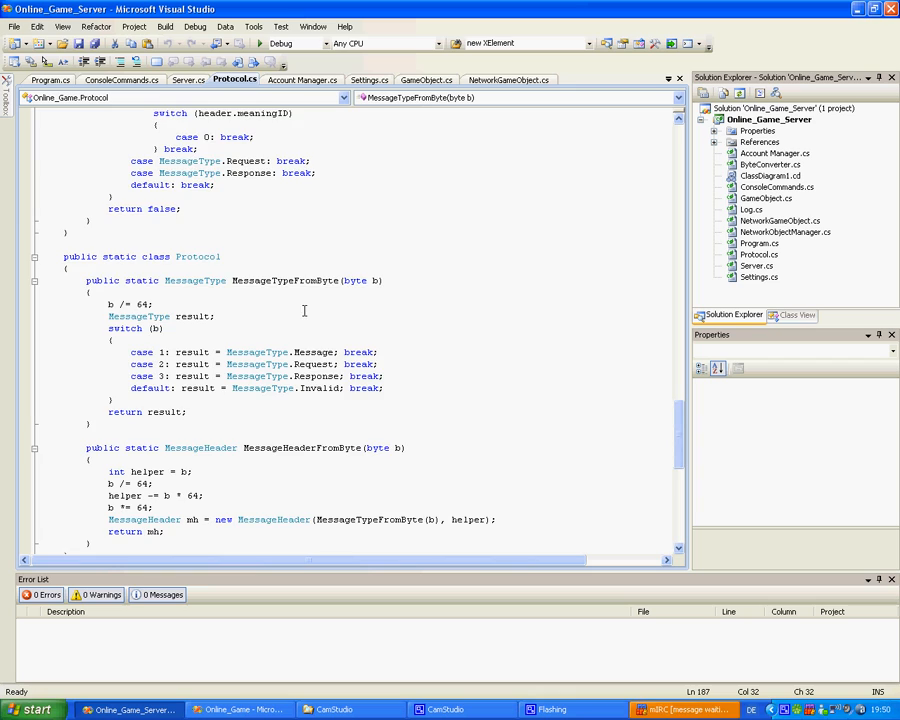
scroll(down, 3)
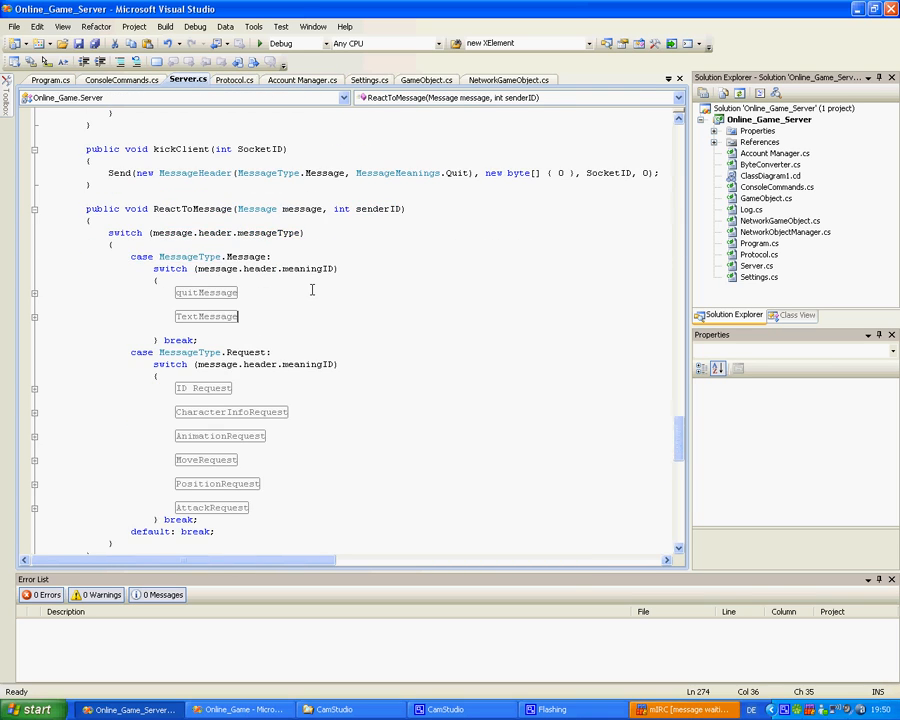
- Expand the ID Request region and scroll through login validation, ID send and the player loop
scroll(down, 3)
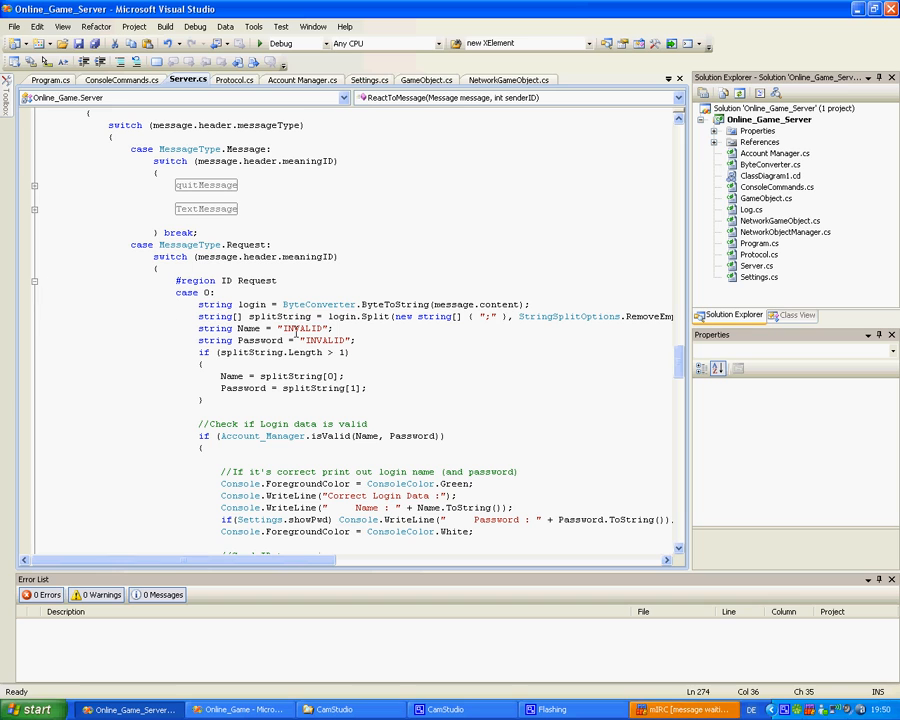
drag(200, 558, 315, 558)
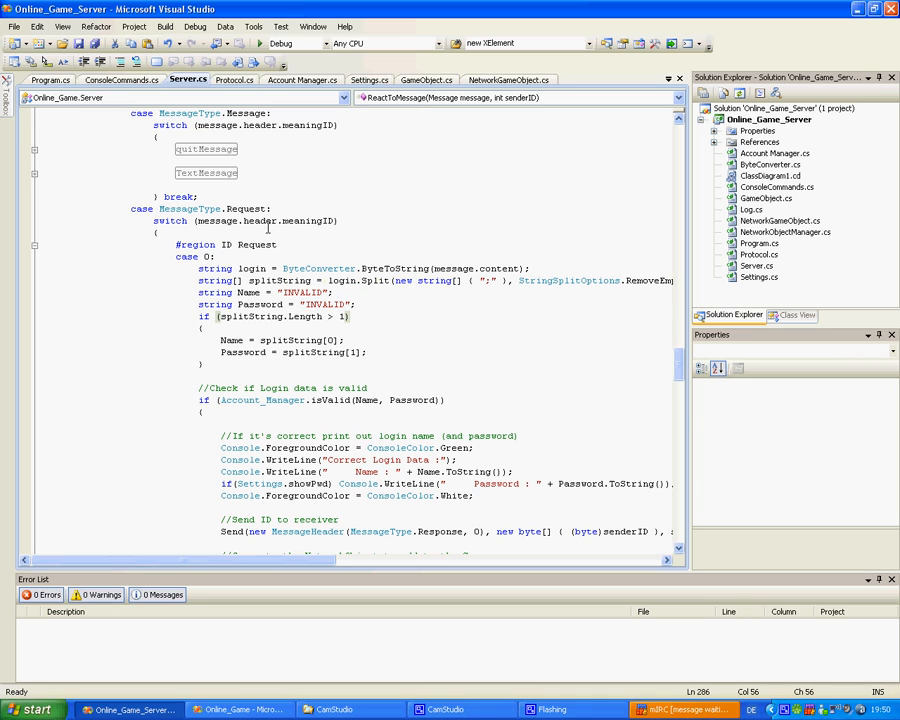
double_click(240, 221)
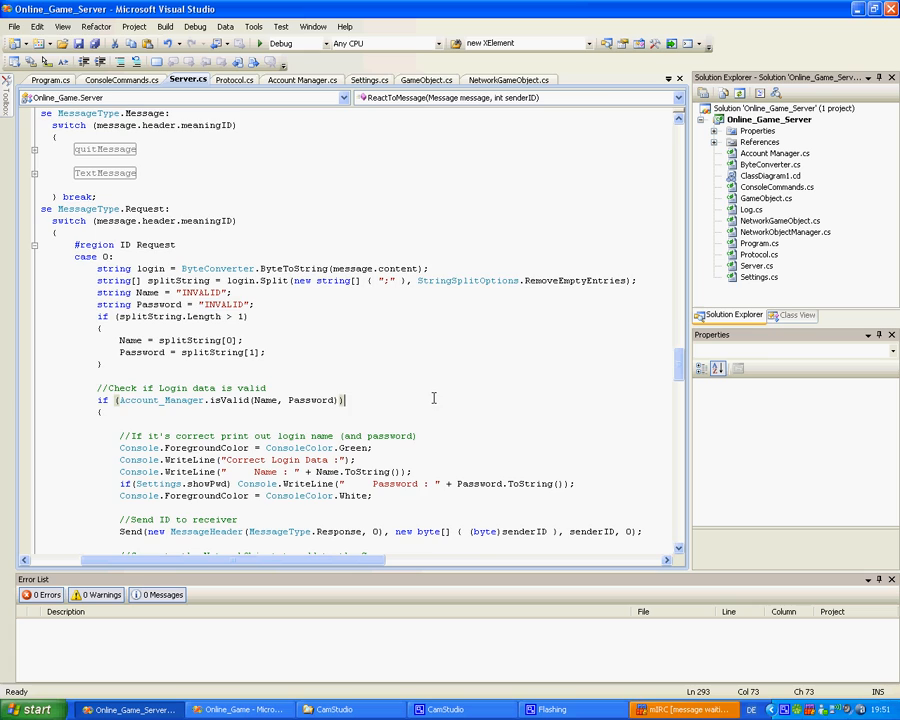
scroll(down, 3)
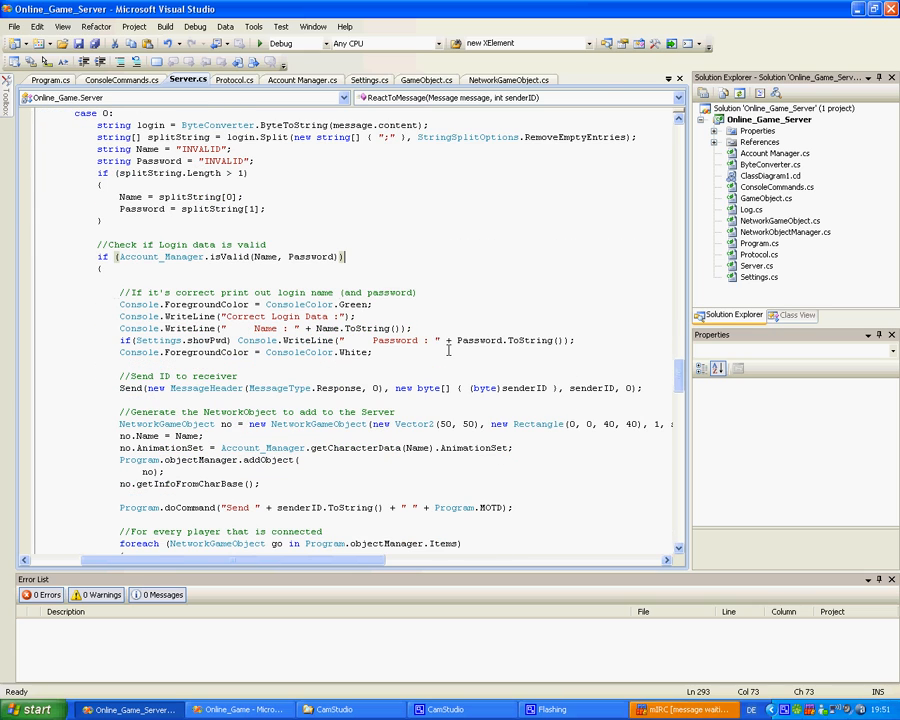
scroll(down, 3)
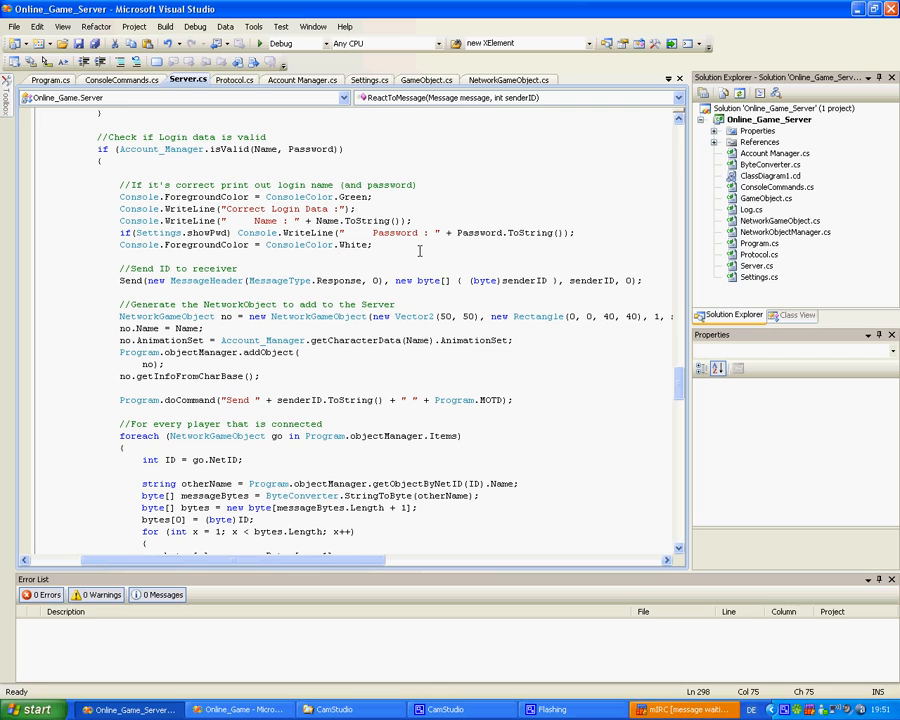
mouse_move(407, 245)
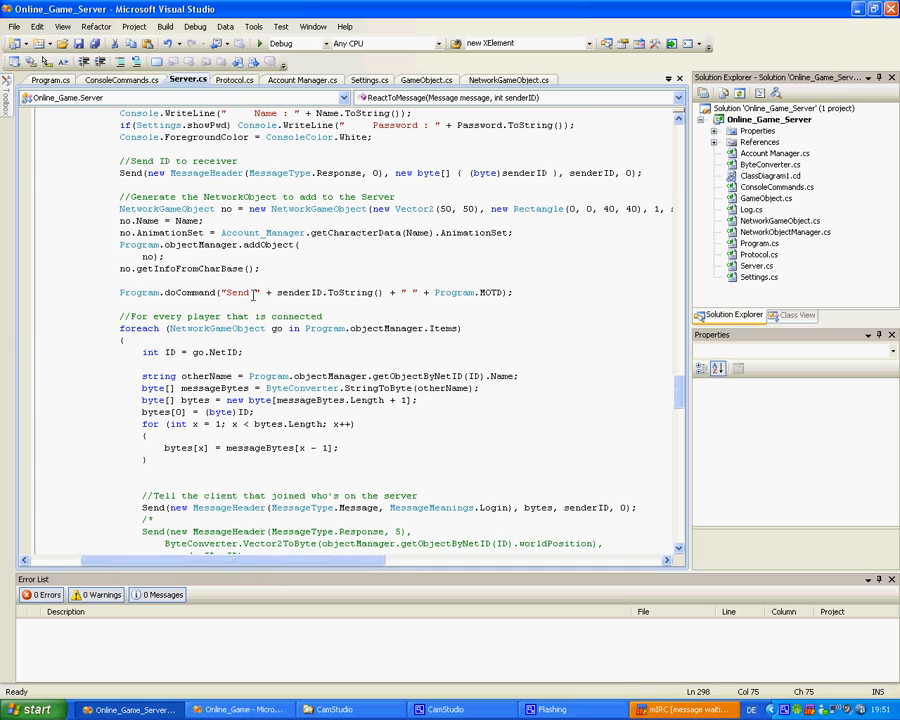
- Review Account Manager.cs down to LoadAccounts, then switch to the client's LoginScreen.cs
click(302, 80)
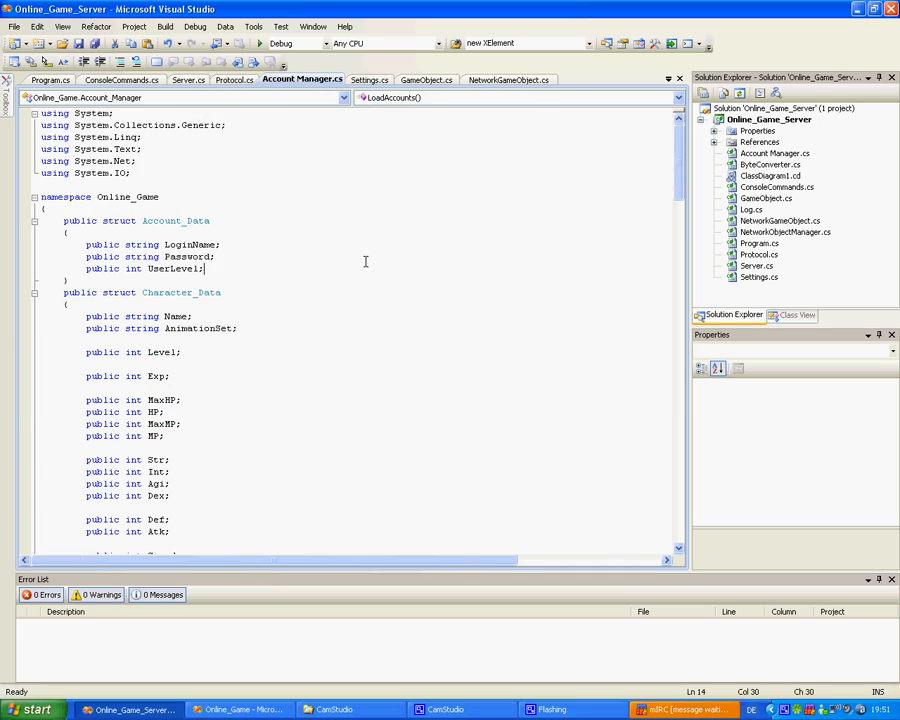
scroll(down, 3)
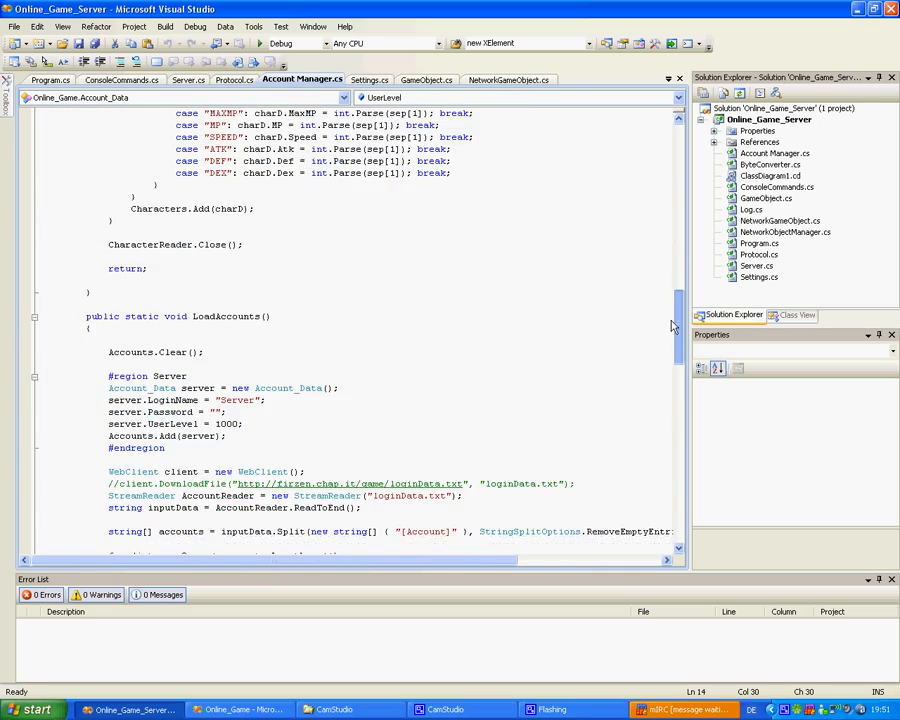
click(369, 80)
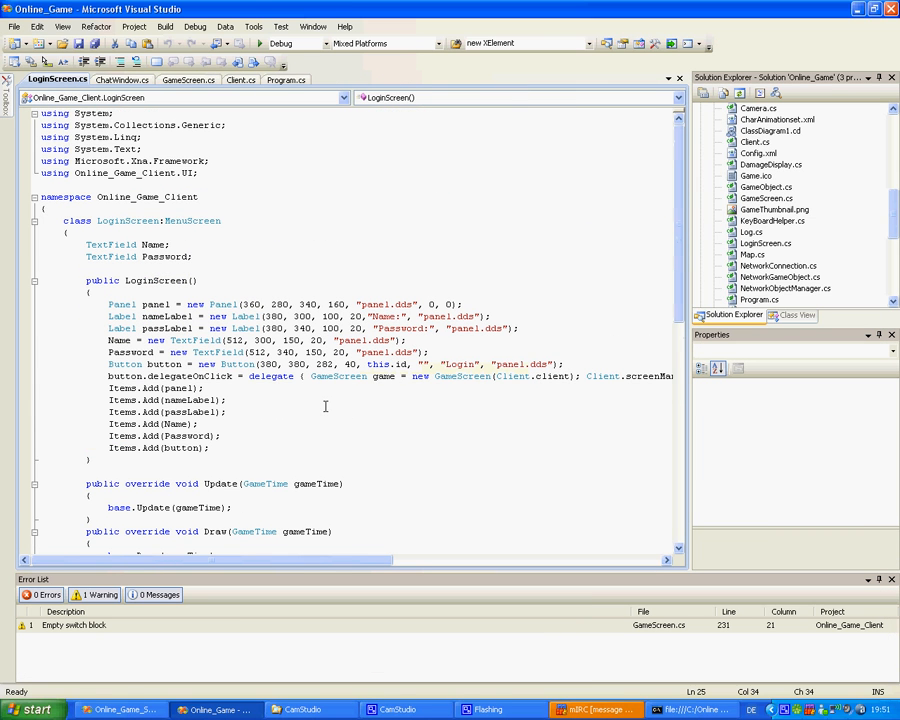
- Review the client's Program.cs entry point and scroll through Client.cs initialization
click(285, 79)
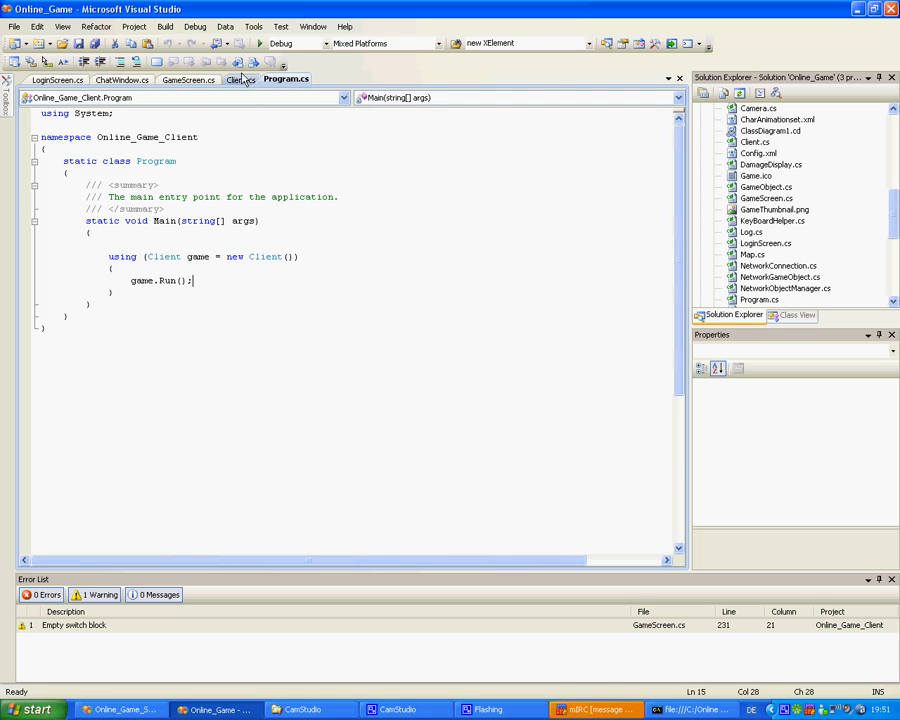
click(240, 79)
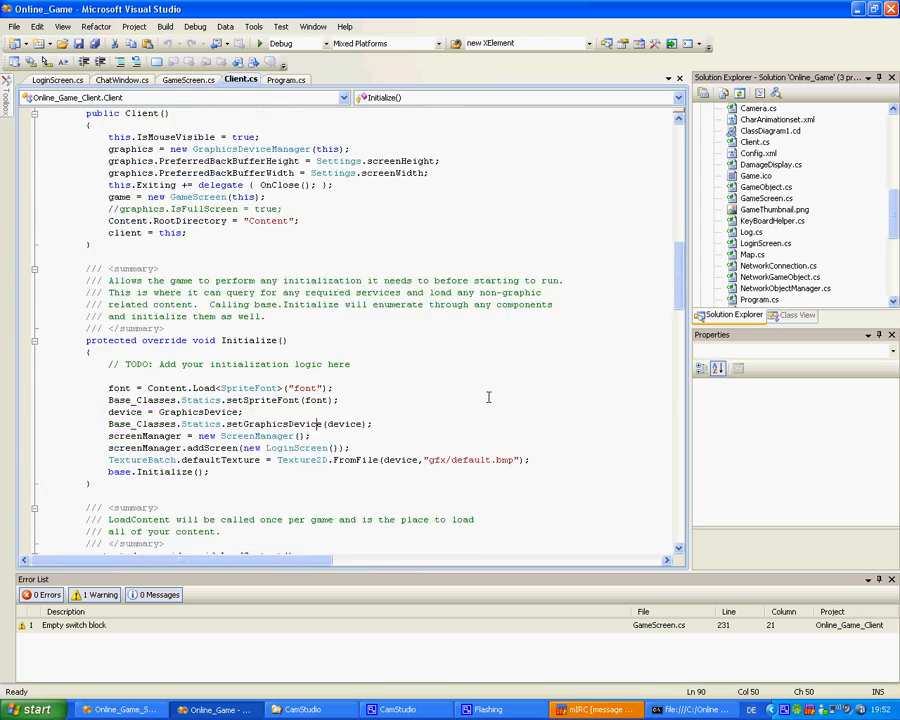
scroll(down, 3)
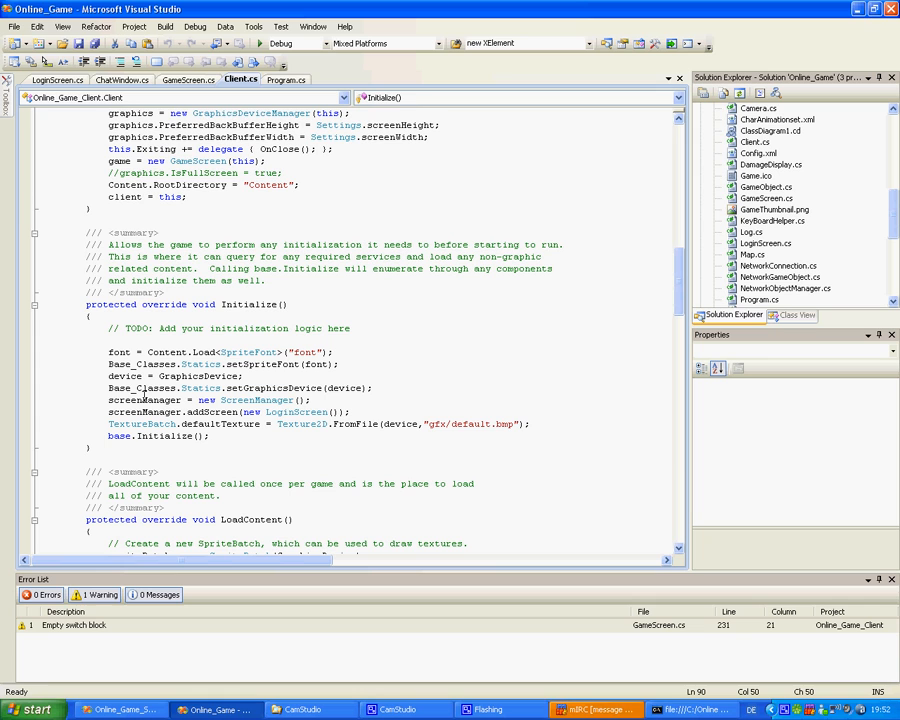
scroll(down, 3)
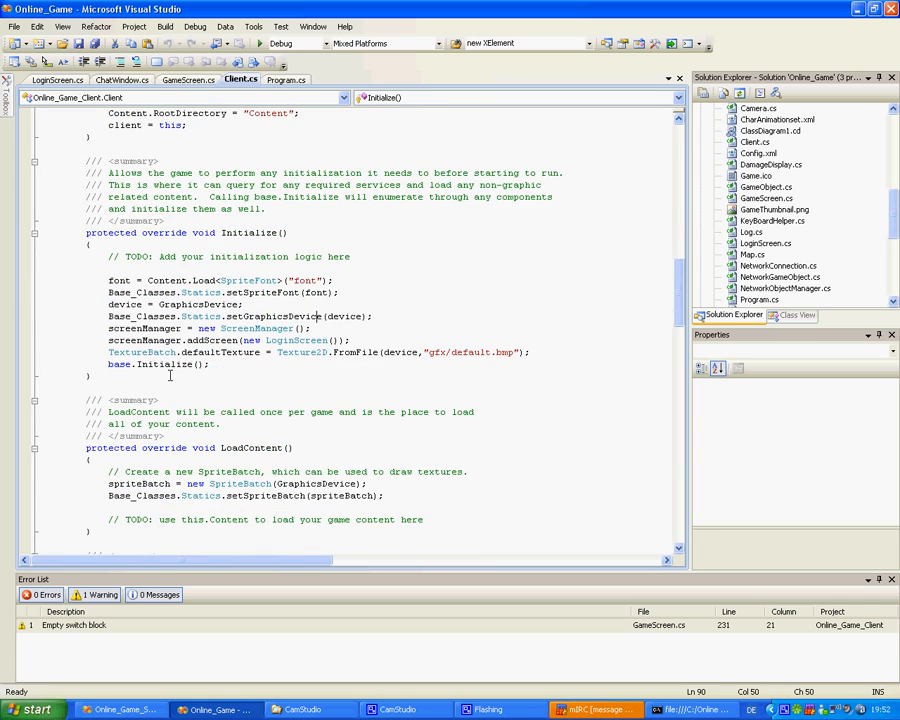
scroll(down, 3)
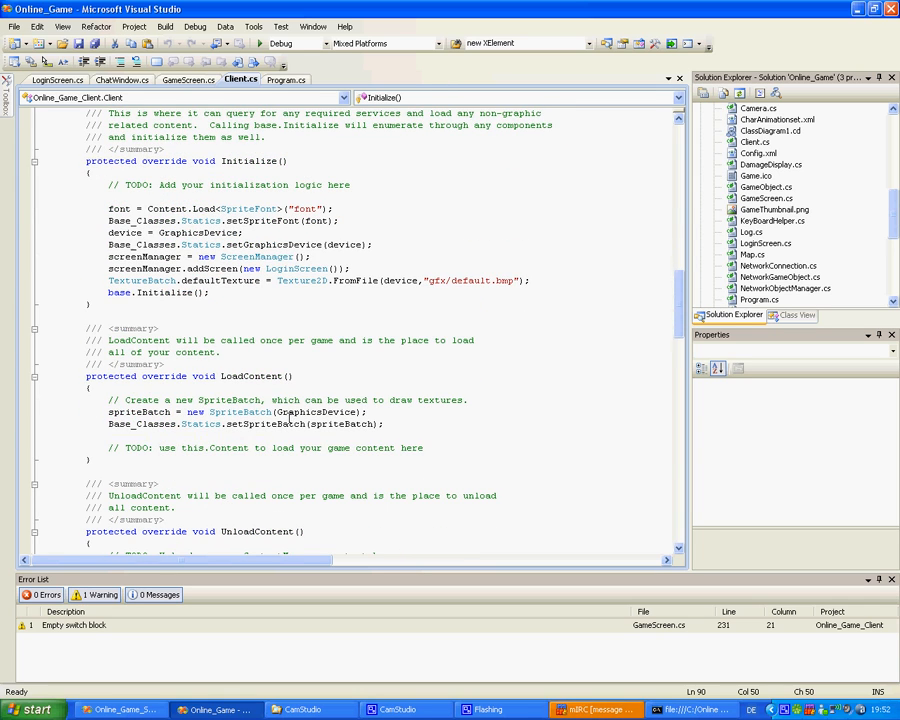
scroll(down, 3)
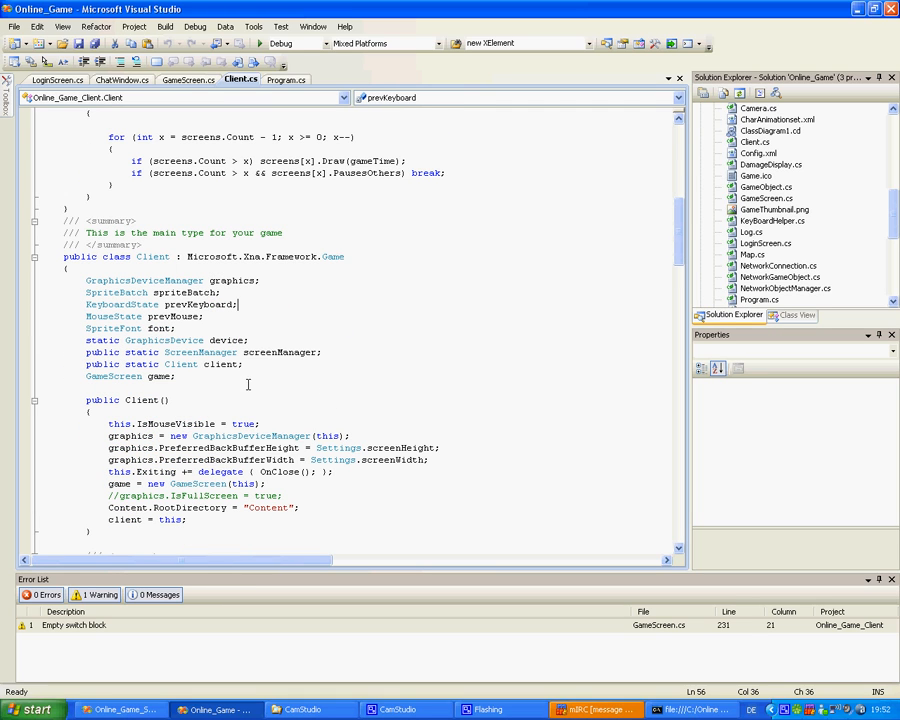
mouse_move(361, 389)
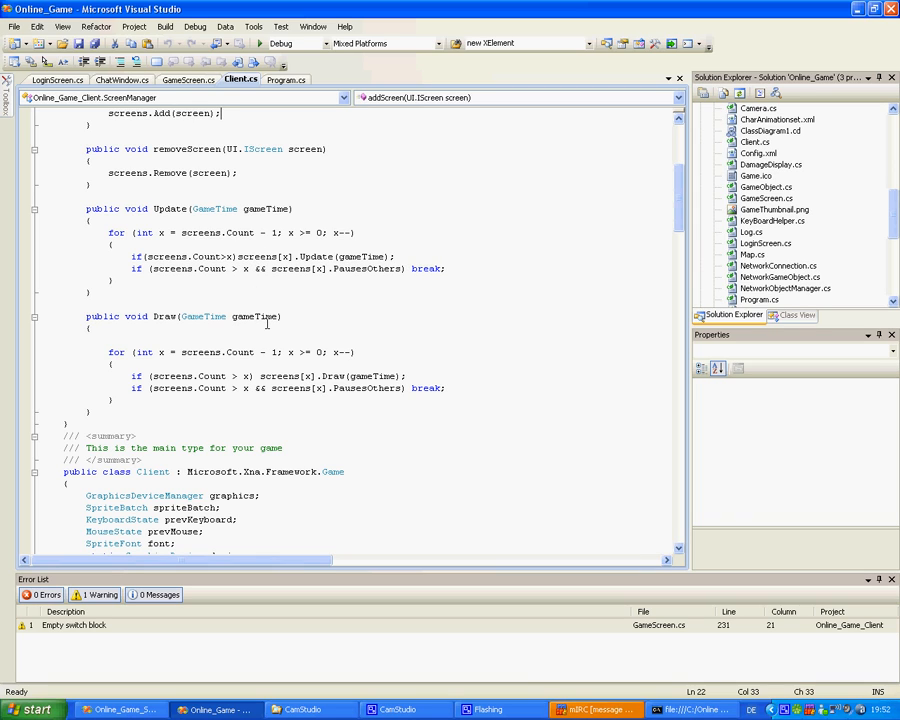
mouse_move(439, 344)
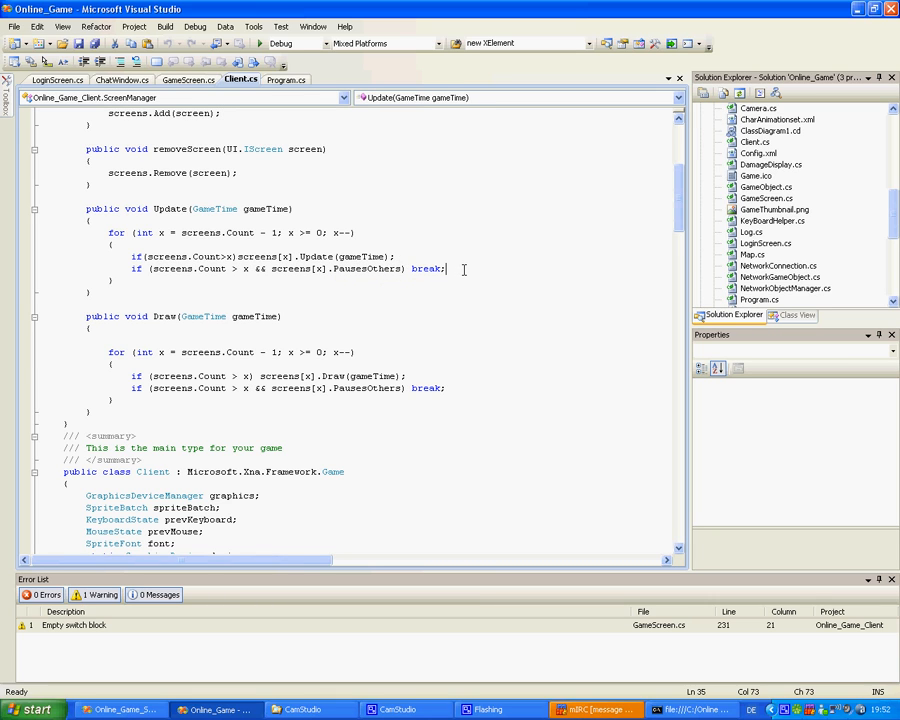
- Review the ScreenManager Update and Draw loops, expand the UI folder, and open GameScreen.cs
scroll(down, 3)
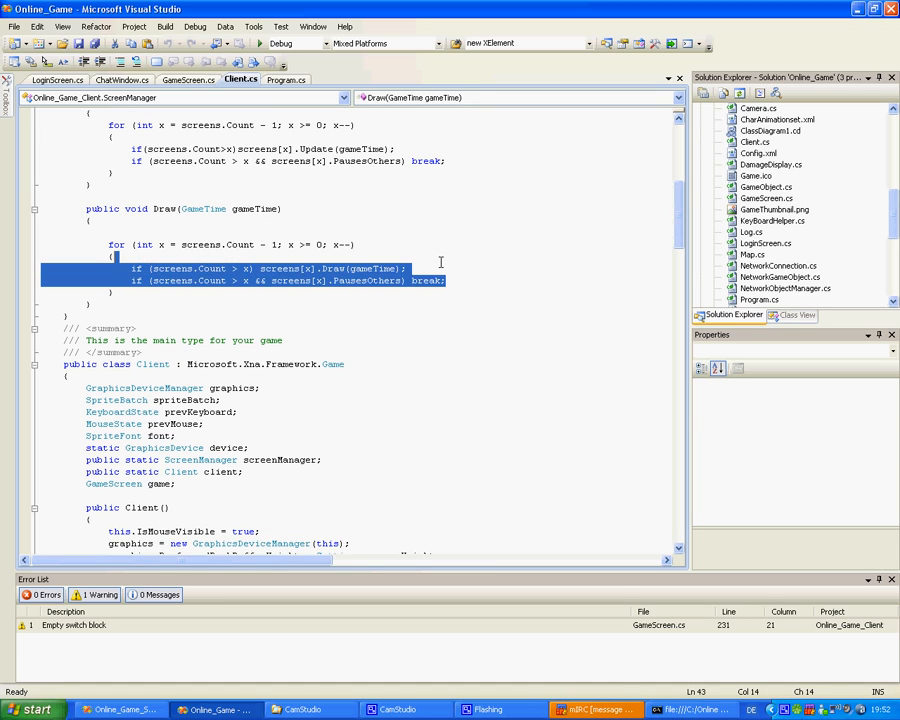
click(345, 254)
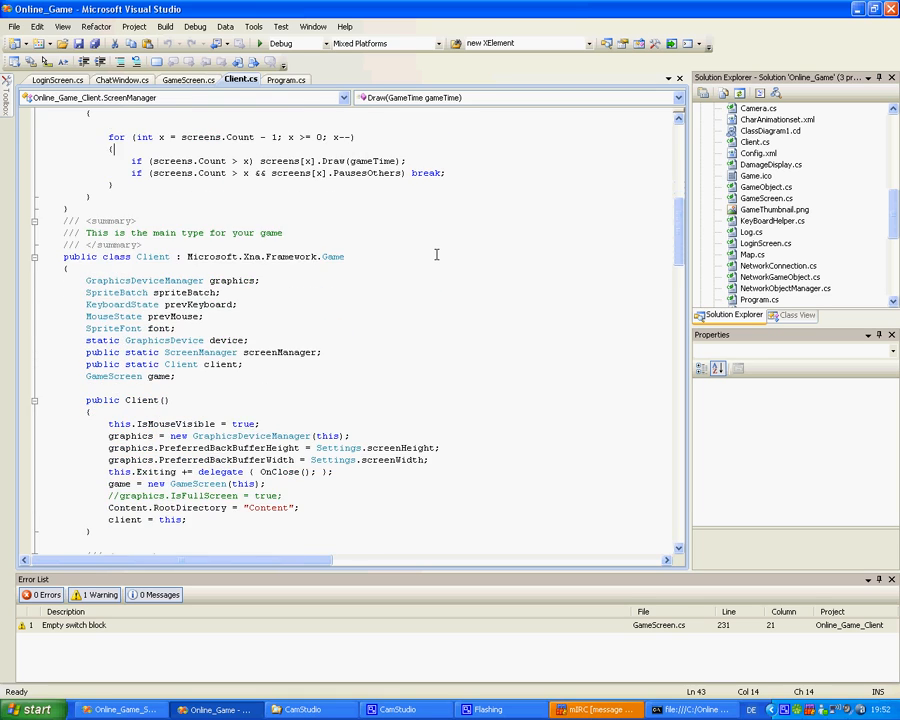
scroll(down, 3)
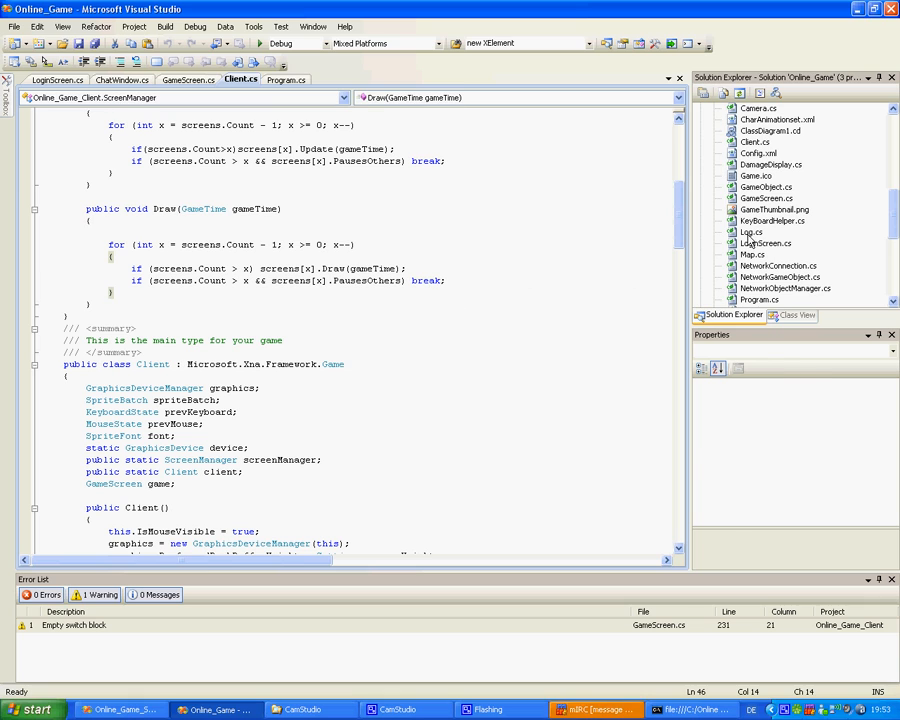
click(768, 198)
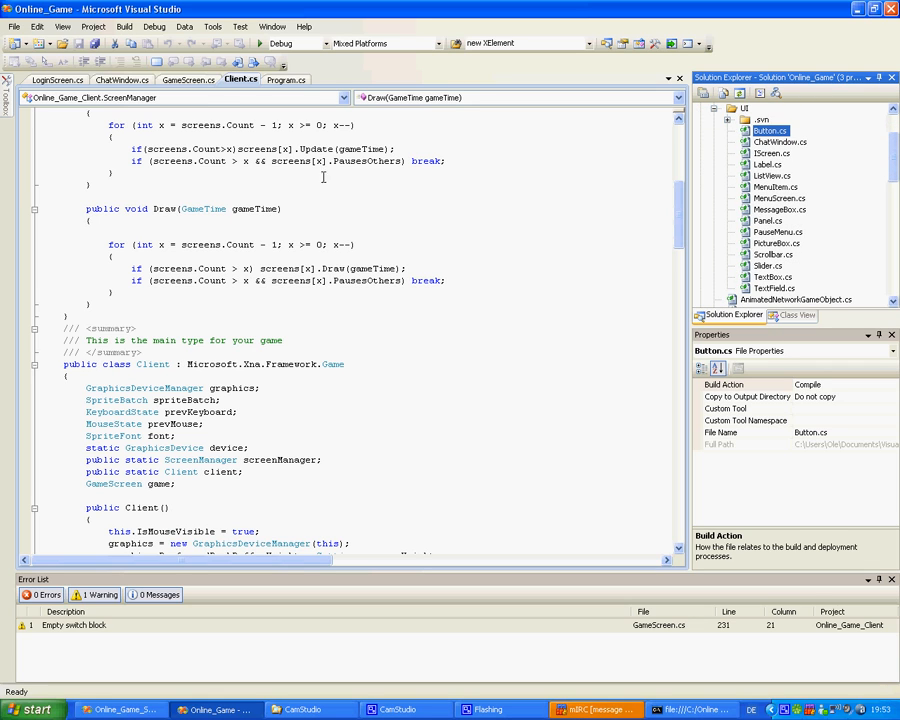
click(188, 79)
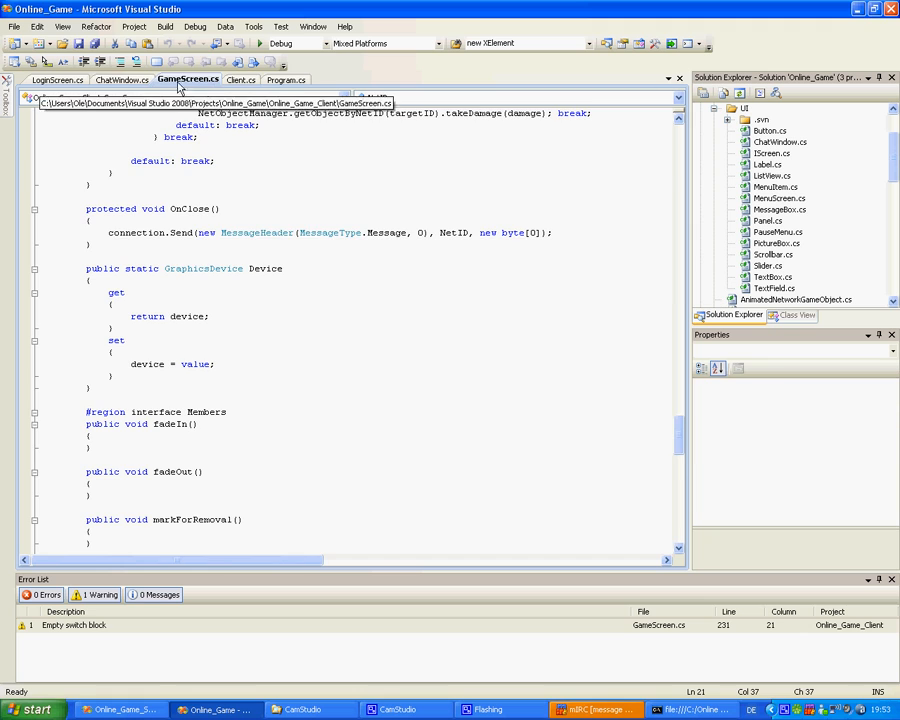
- Glance at ChatWindow.cs and LoginScreen.cs, then return to GameScreen.cs's Initialize method
click(122, 79)
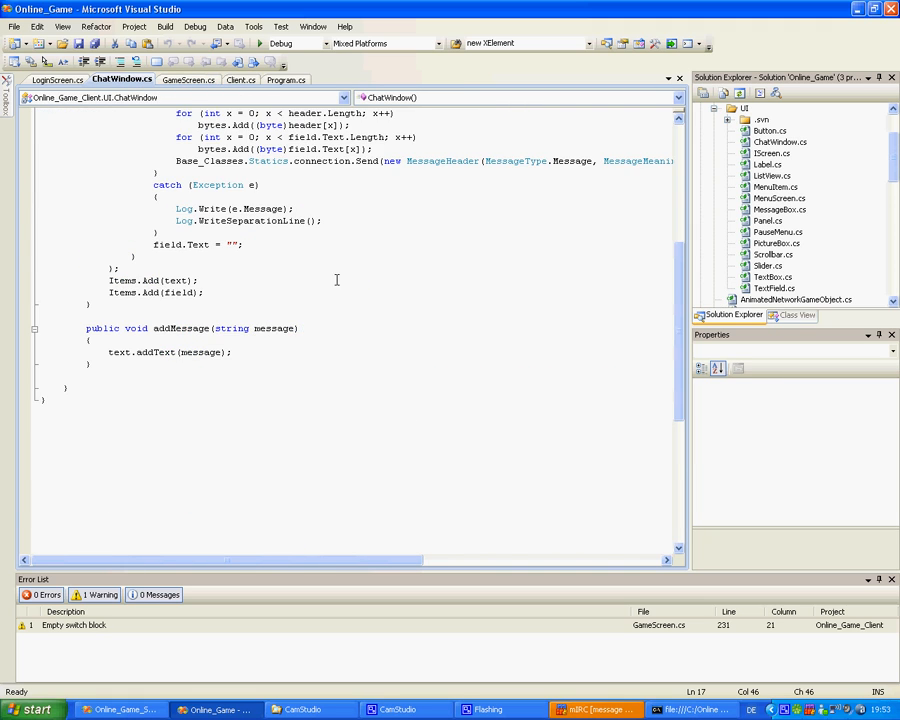
click(56, 80)
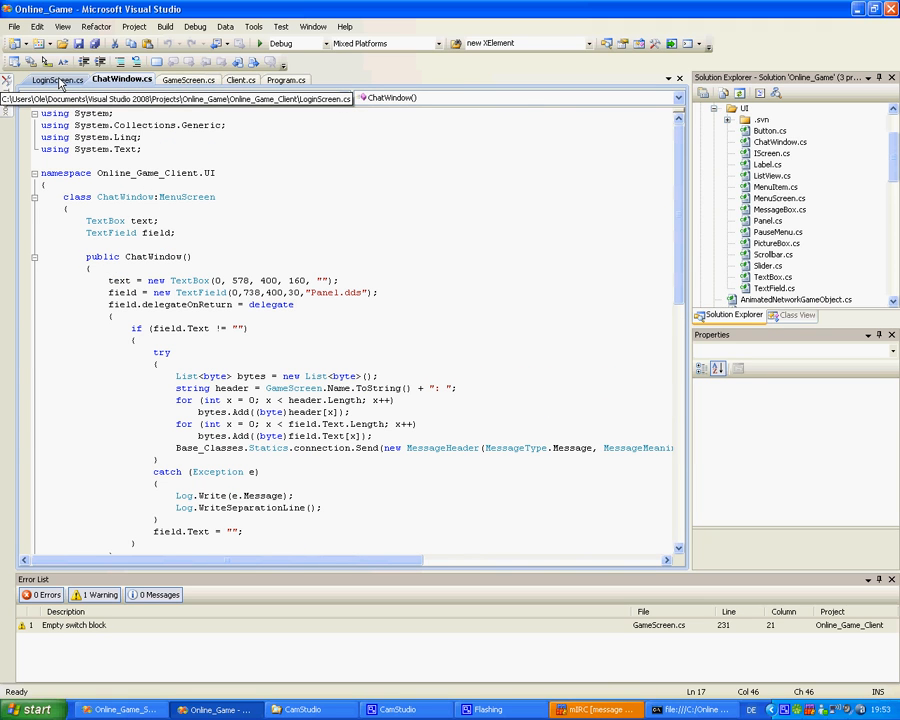
click(57, 79)
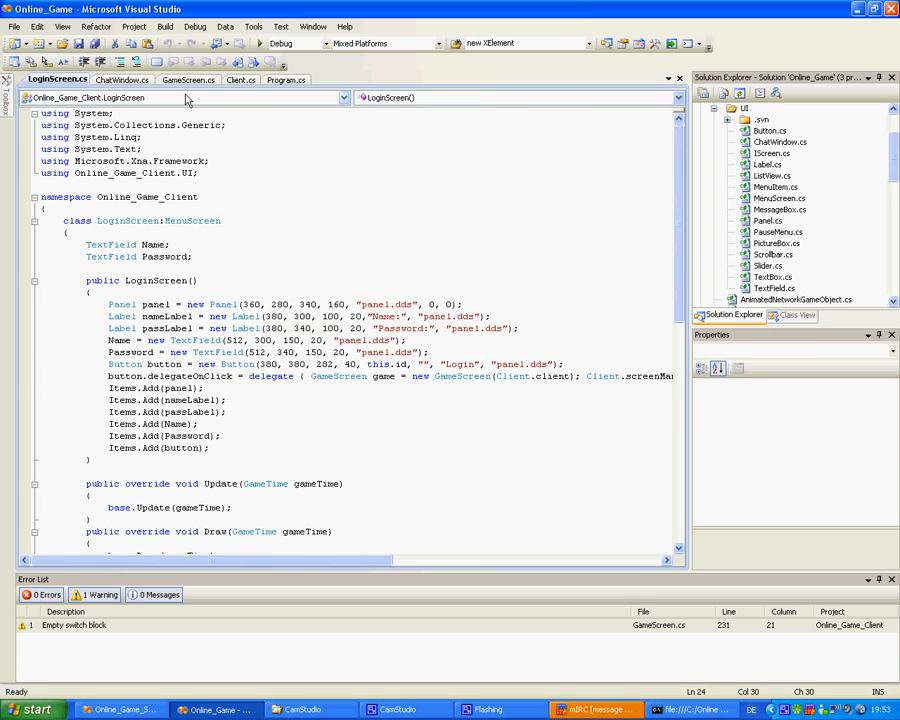
click(187, 80)
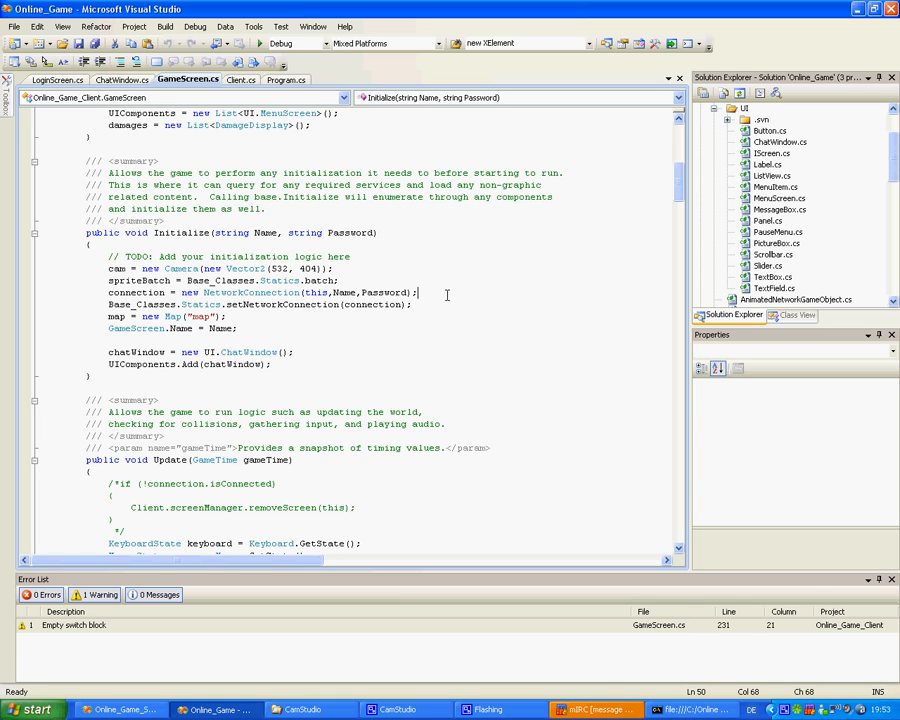
scroll(down, 3)
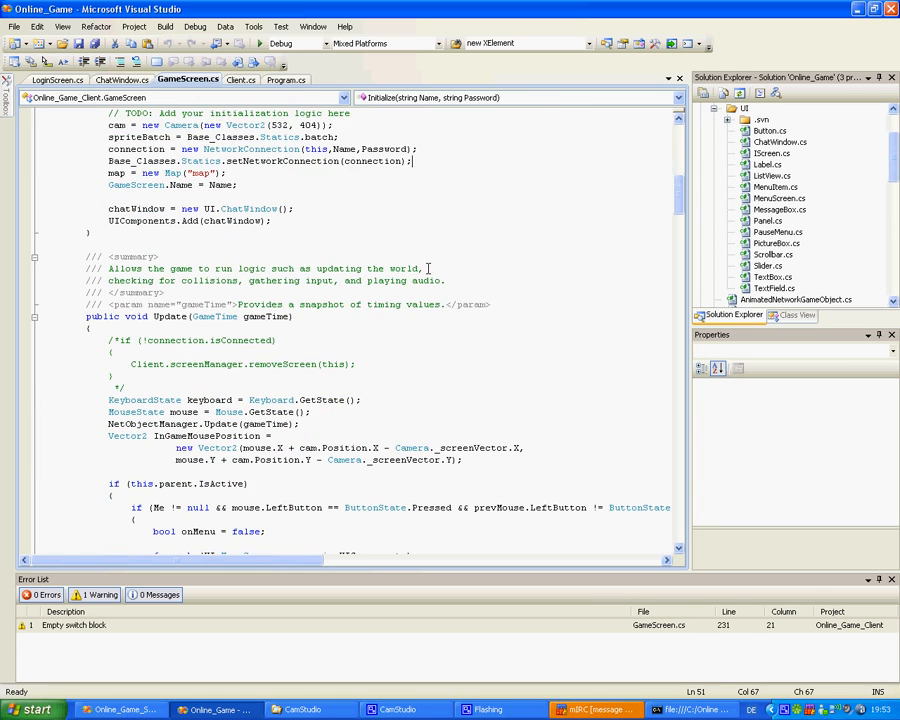
scroll(down, 3)
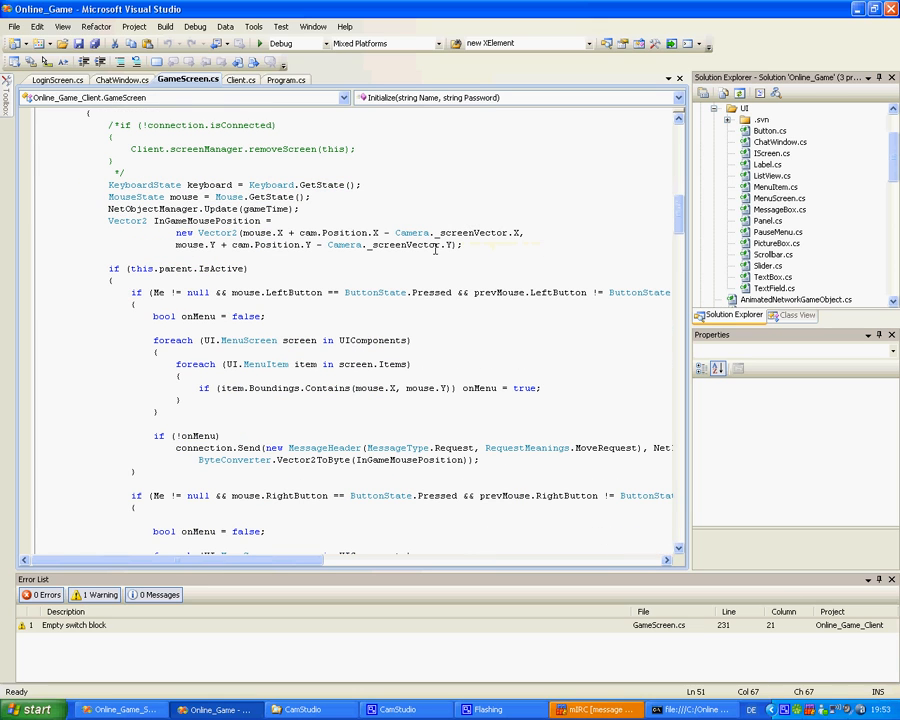
scroll(down, 3)
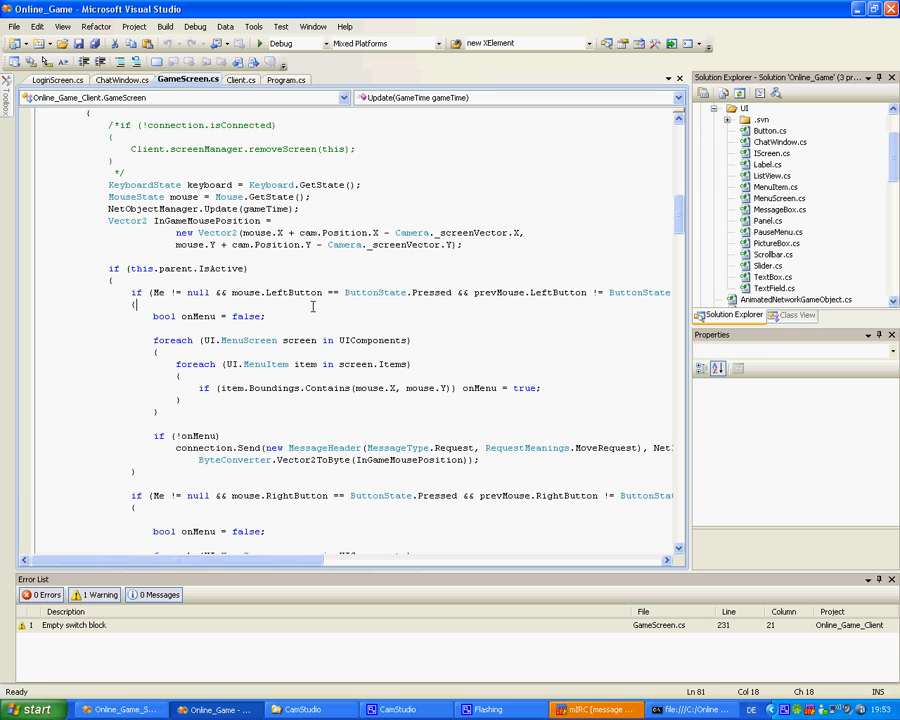
scroll(down, 3)
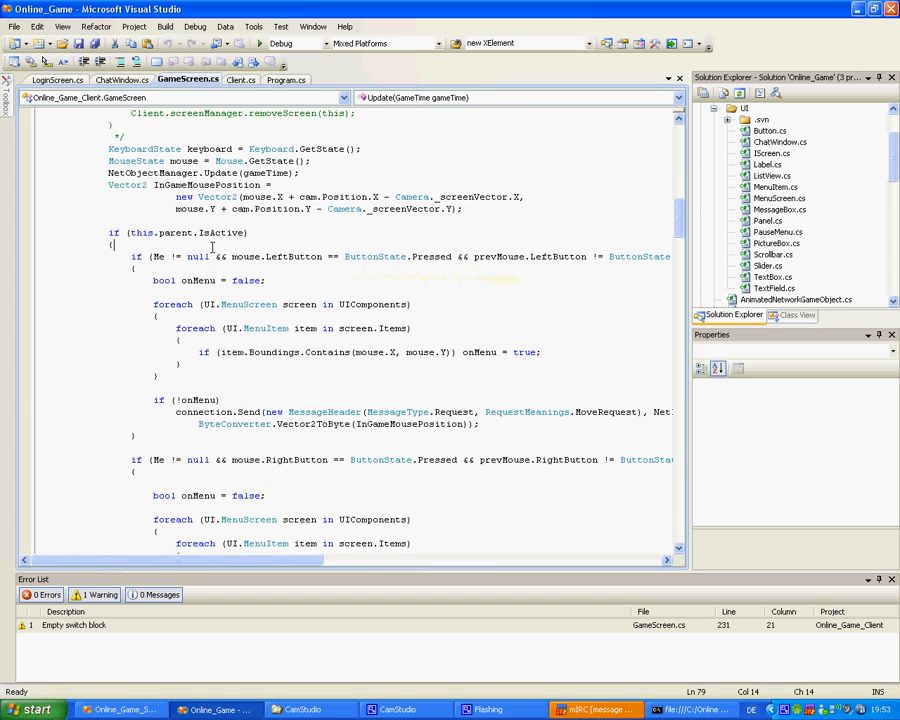
scroll(down, 3)
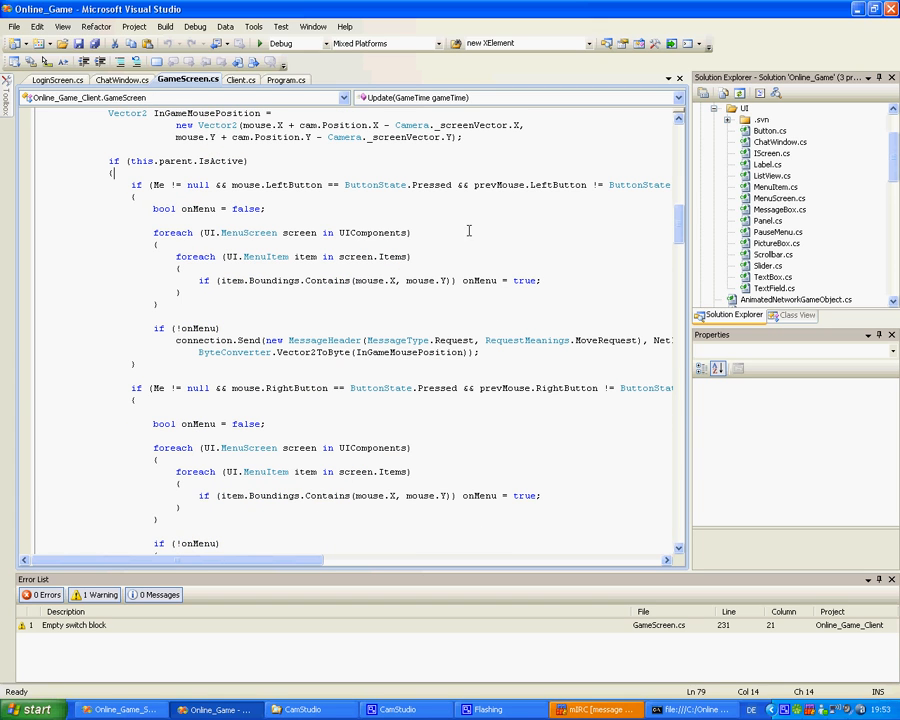
scroll(down, 3)
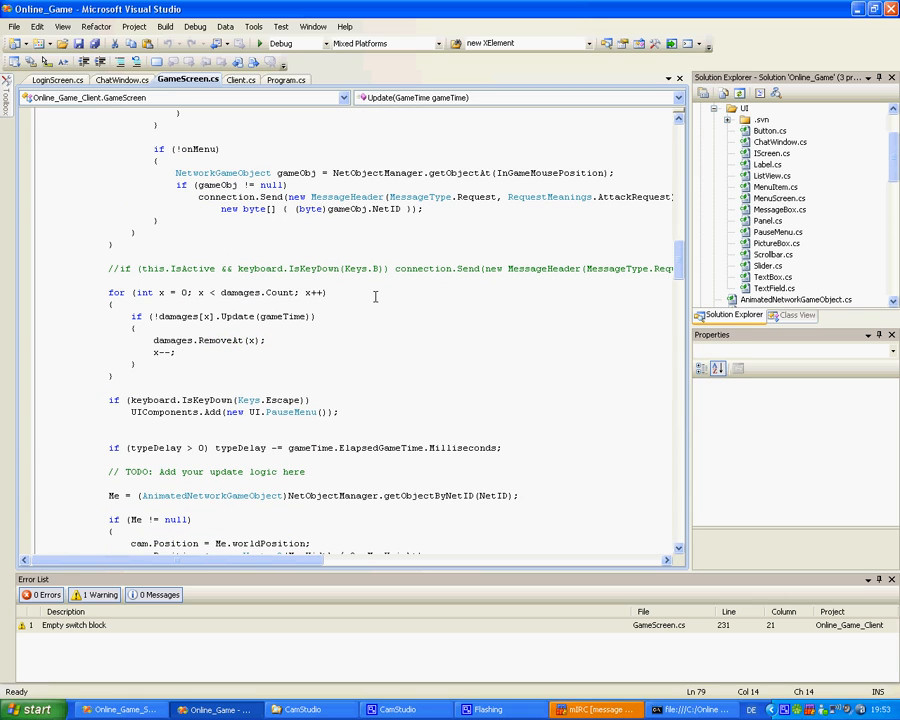
scroll(down, 3)
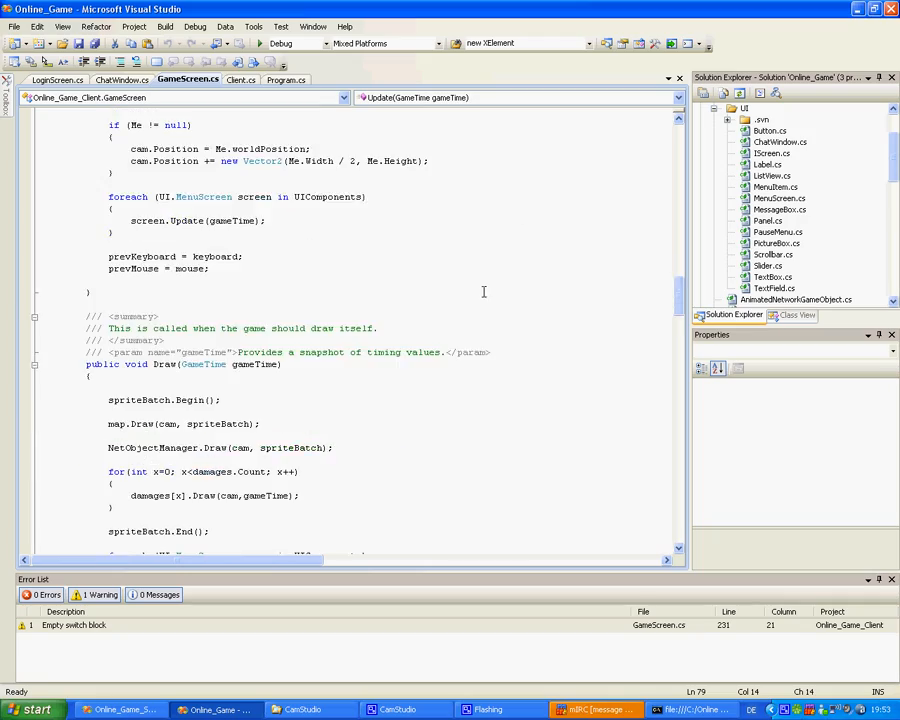
scroll(down, 3)
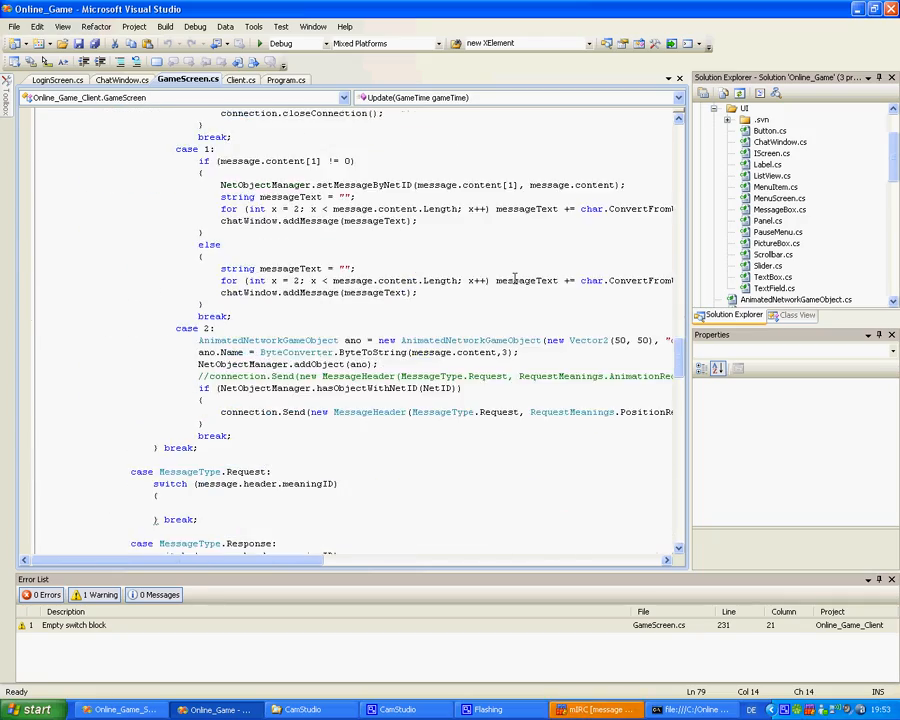
scroll(down, 3)
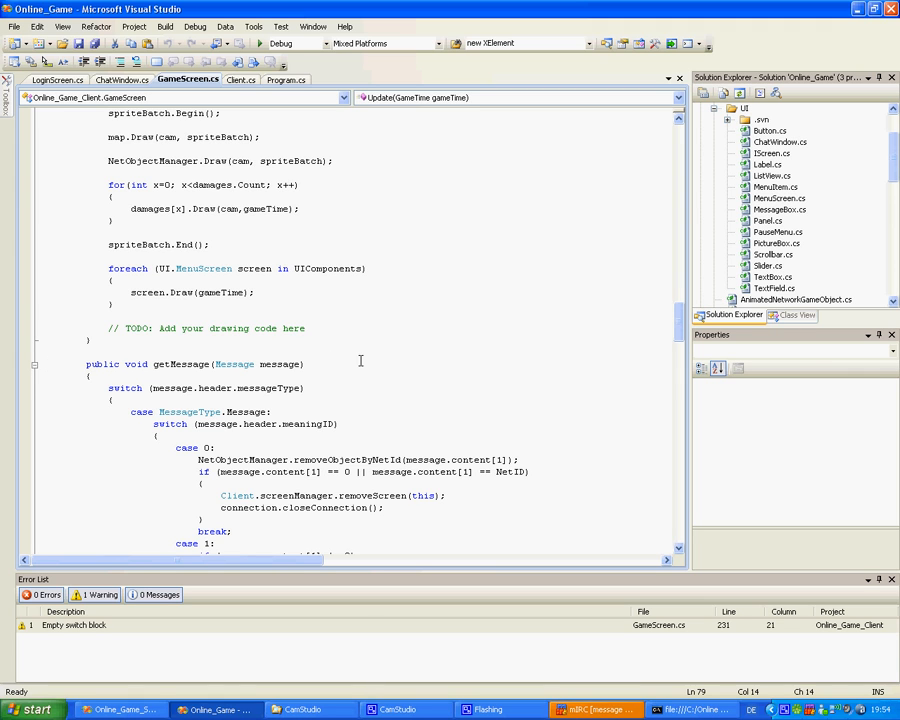
scroll(down, 3)
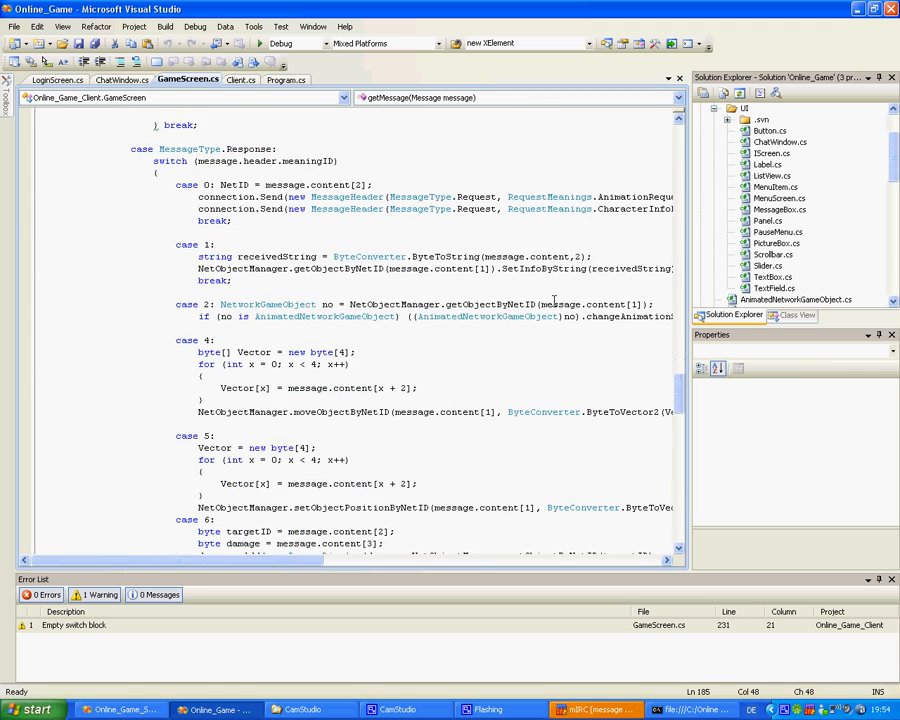
scroll(down, 3)
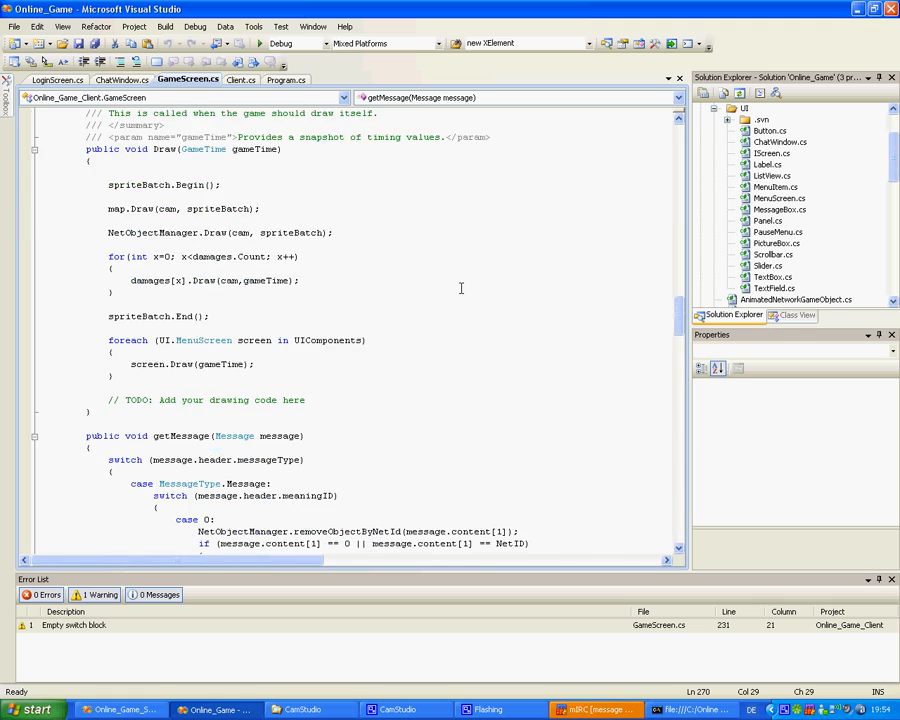
scroll(down, 3)
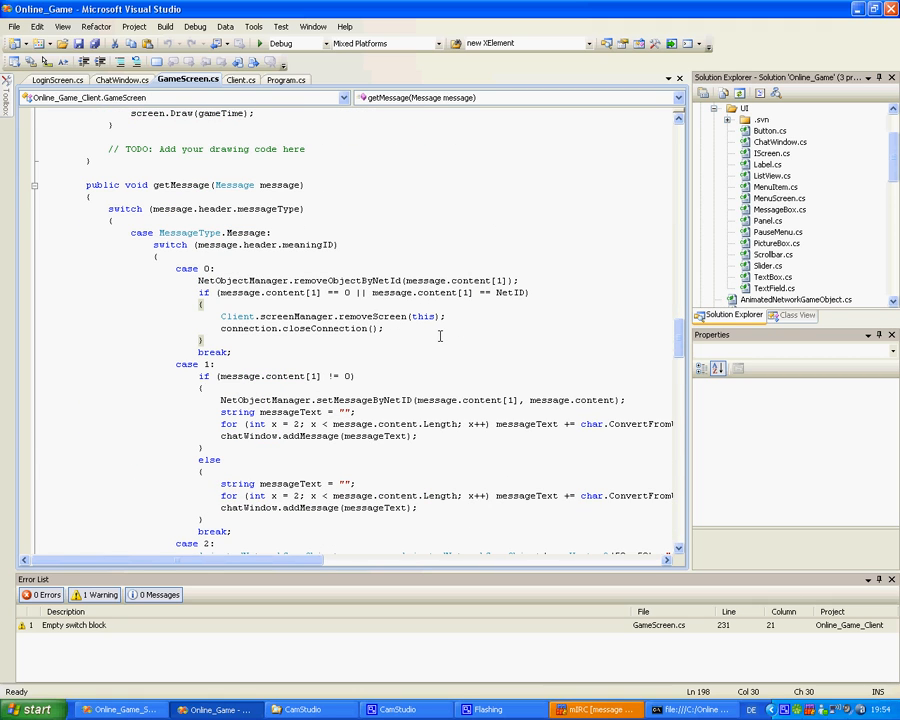
click(121, 79)
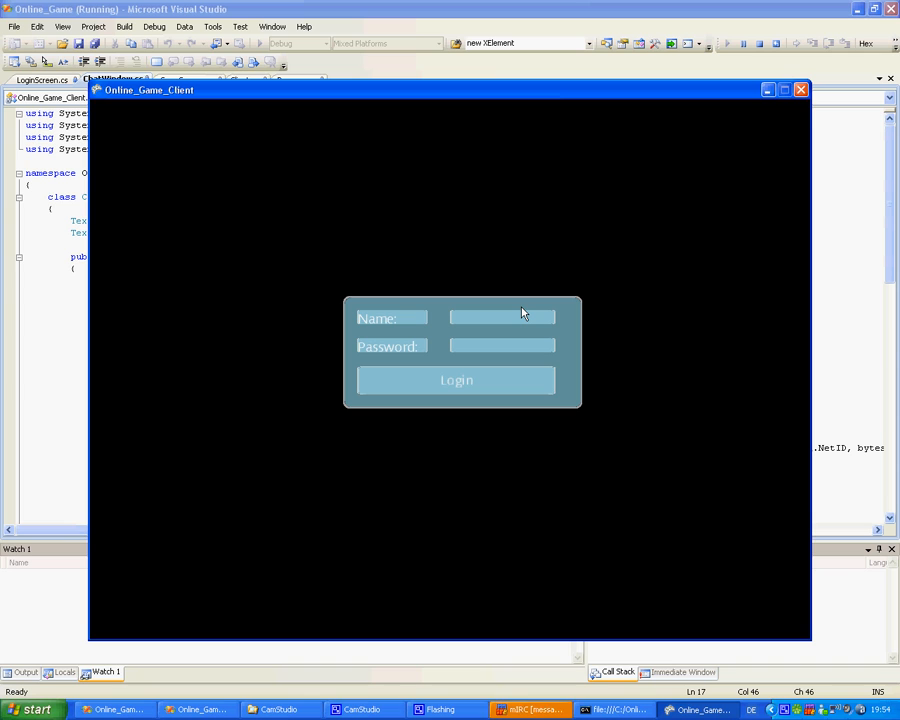
- Log in to the running game client with the name Firzen
text(Firzen)
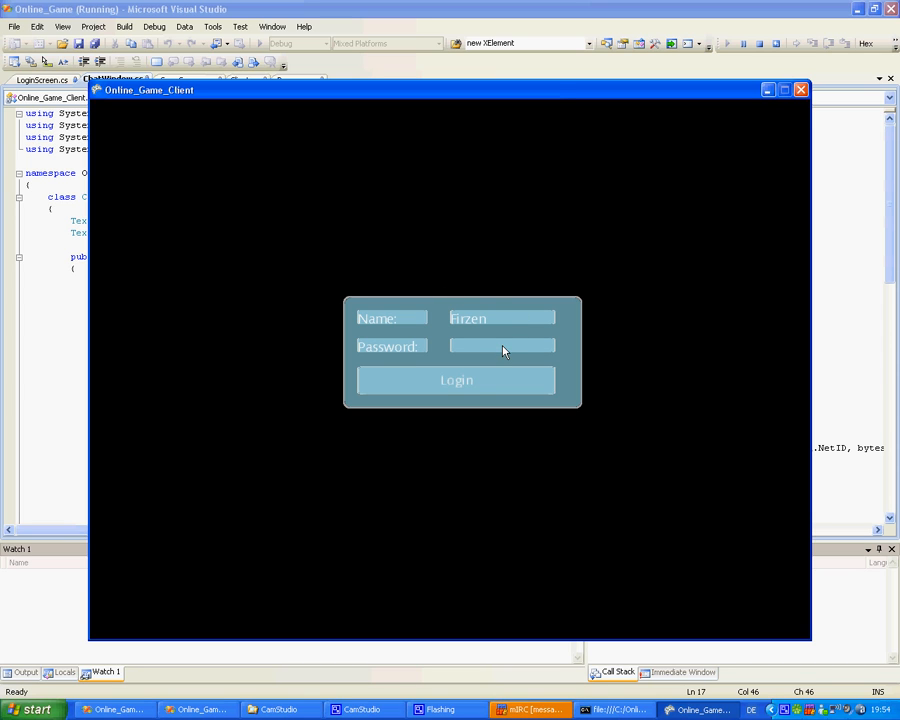
click(456, 380)
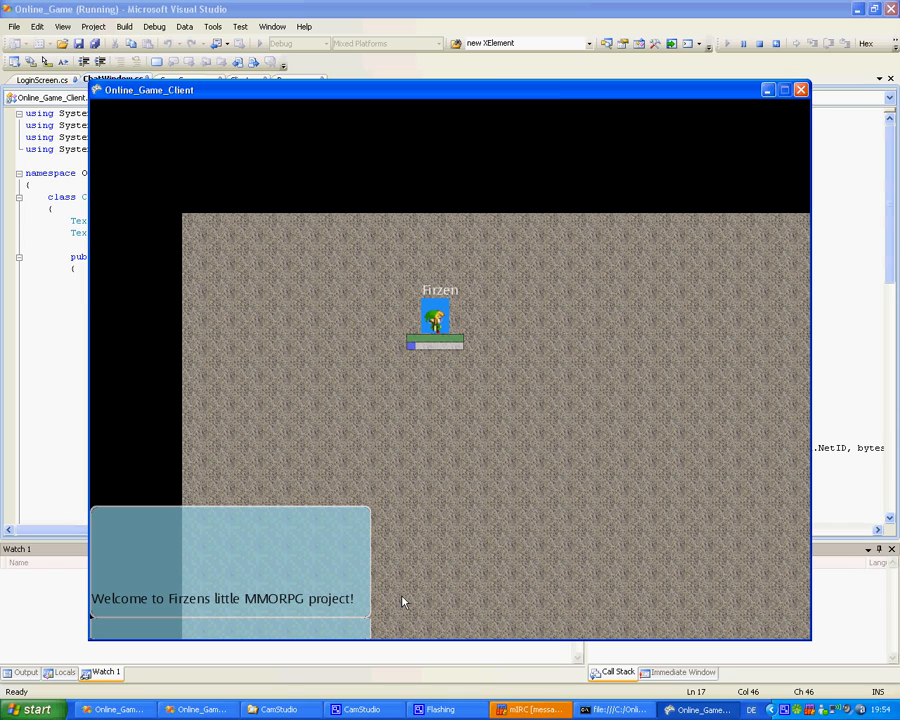
- Enter the /addNPC admin command in the chat box
text(/addN)
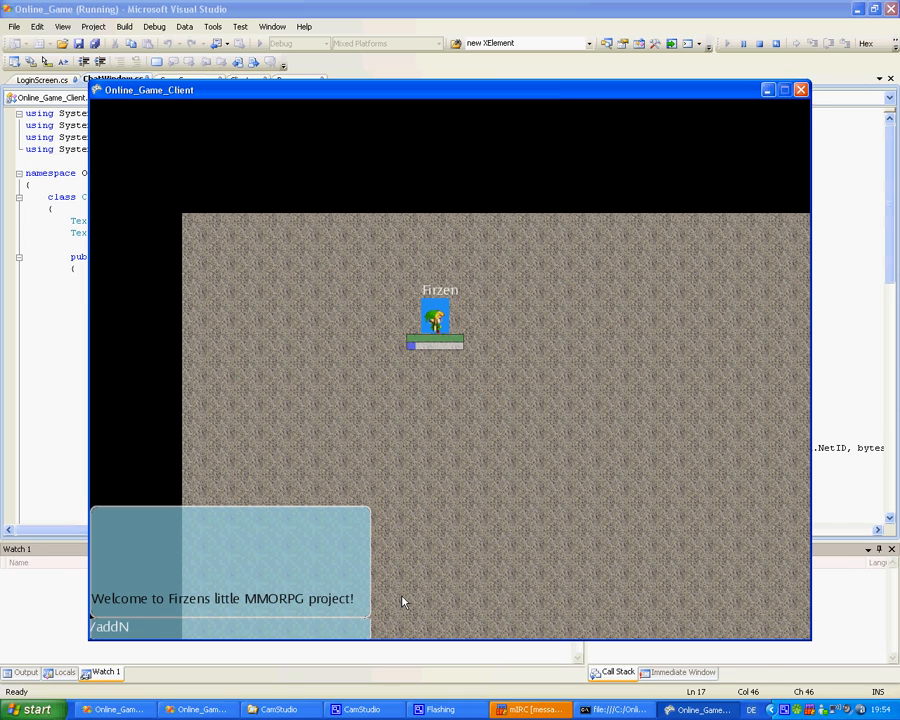
text(PC)
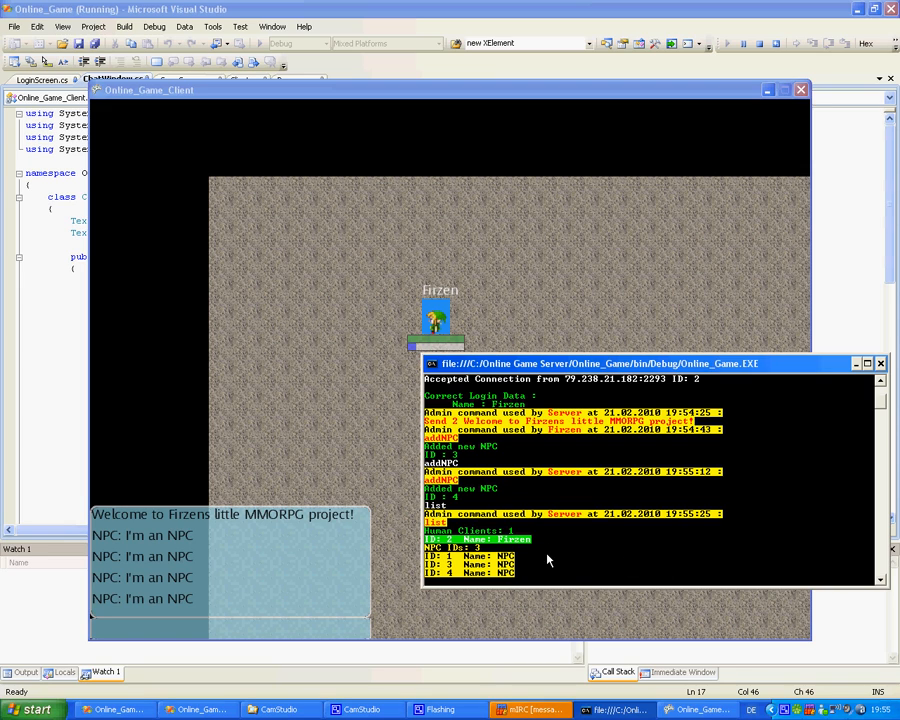
mouse_move(550, 562)
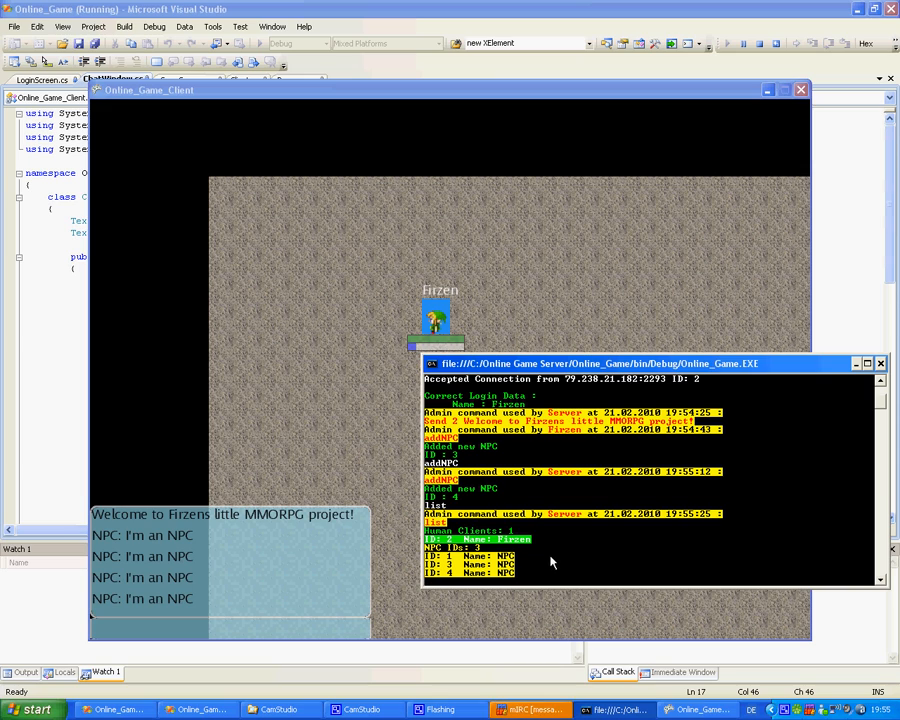